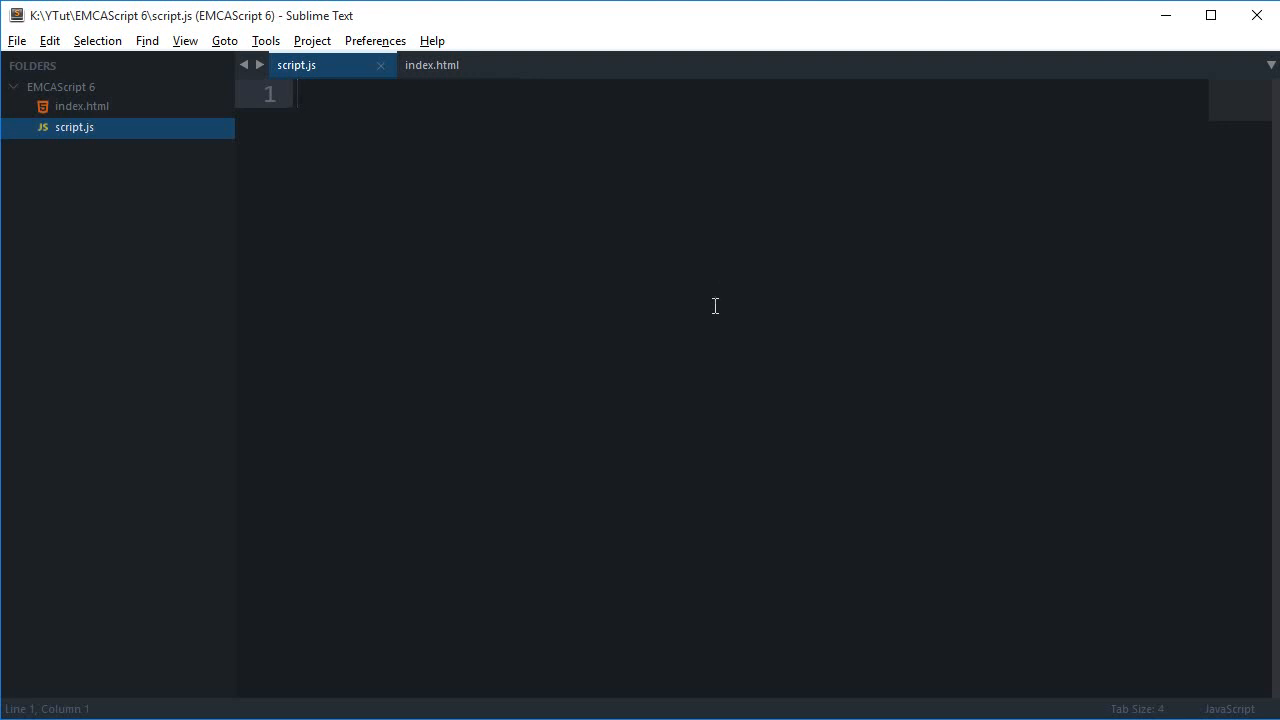
{"action": "mouse_move", "coordinate": [730, 262]}
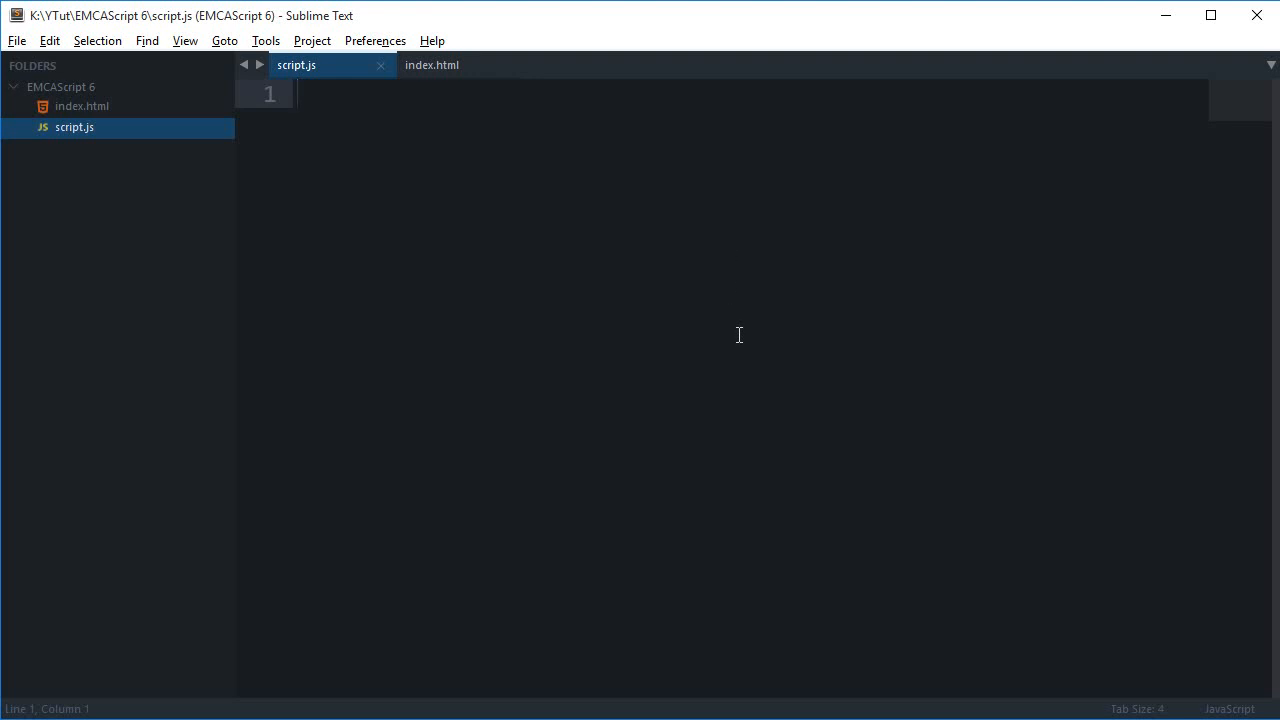
Start line 1 of the empty script.js with the keyword var.
{"action": "type", "text": "var"}
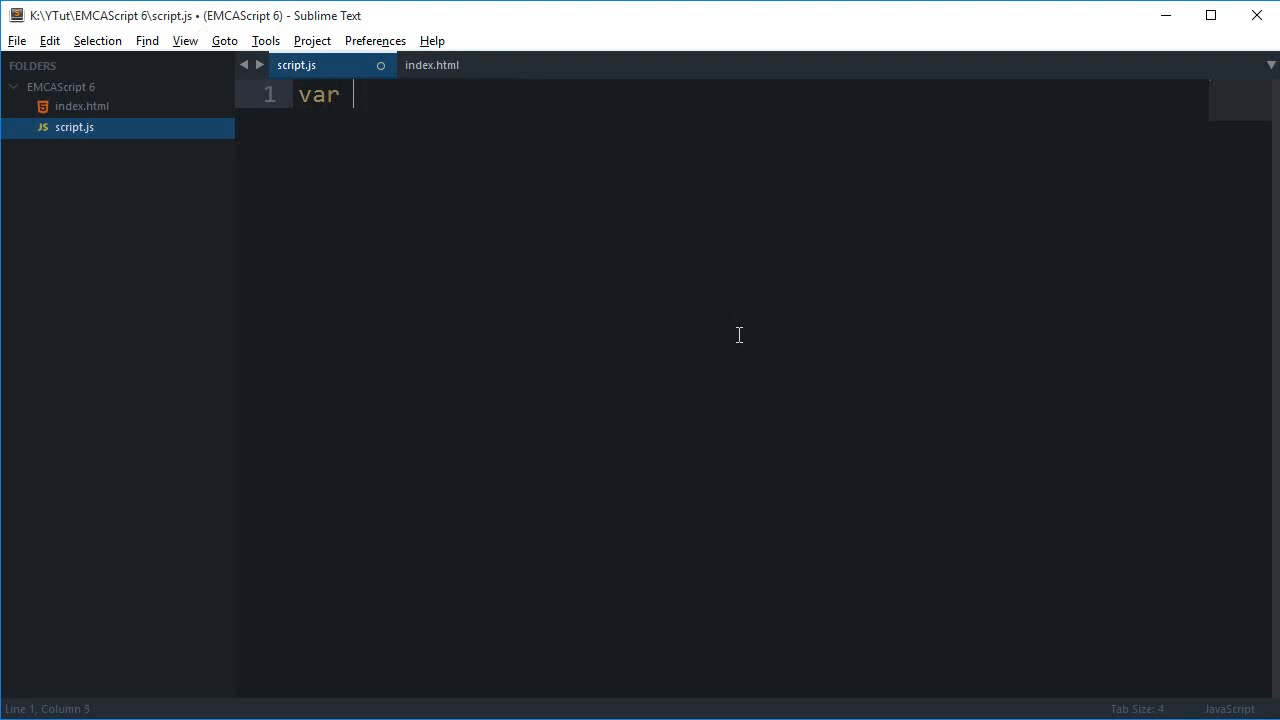
{"action": "type", "text": "``"}
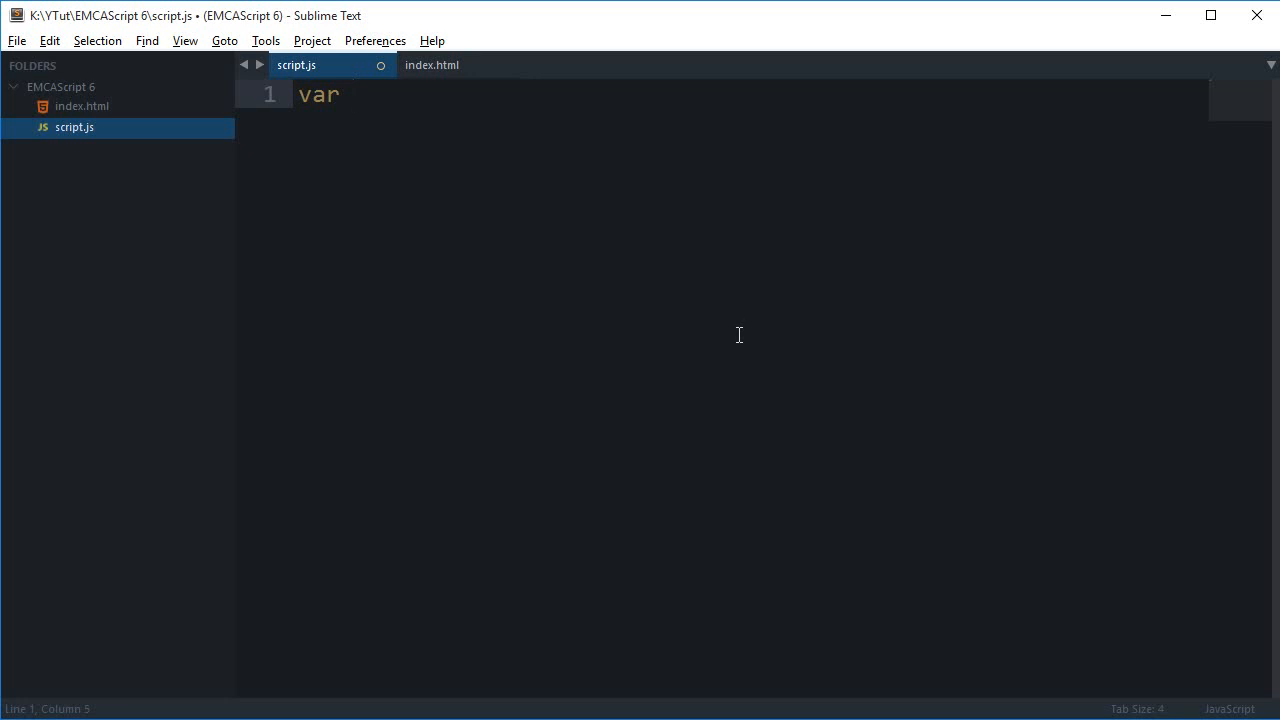
{"action": "type", "text": "``"}
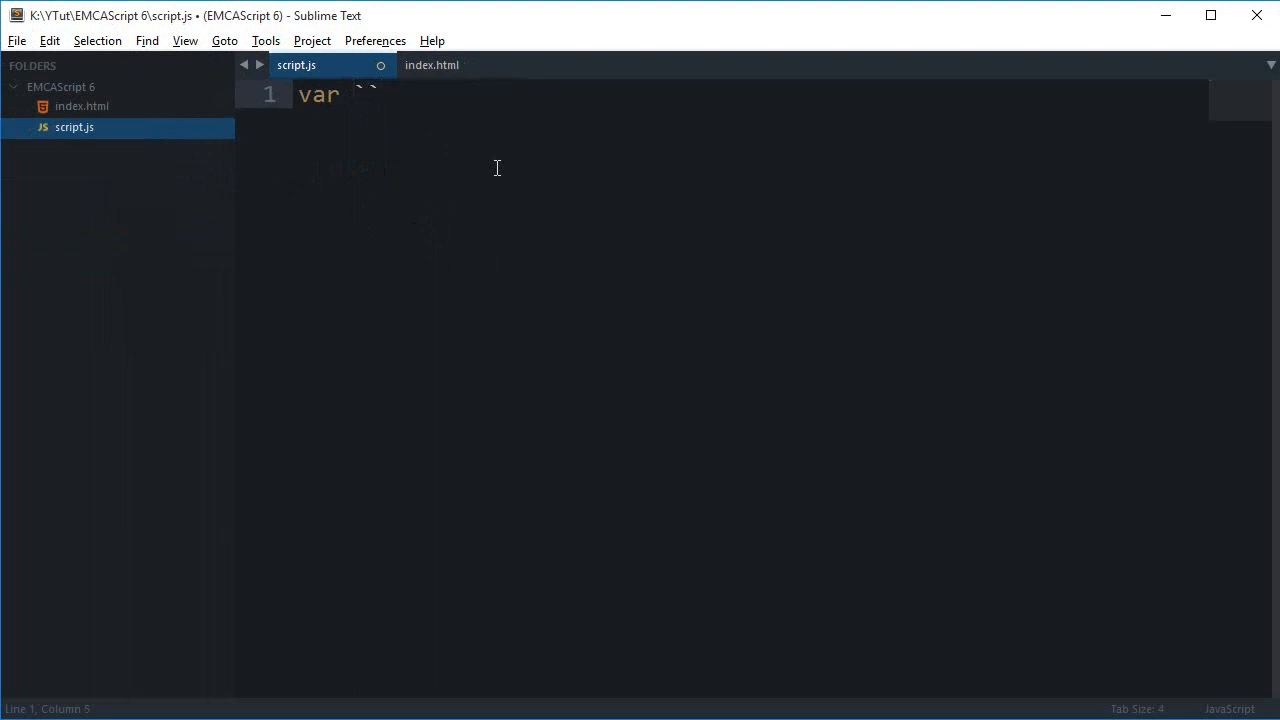
Declare helloWorld as the backtick string `hey there! From EMCAScript6`.
{"action": "type", "text": "hell"}
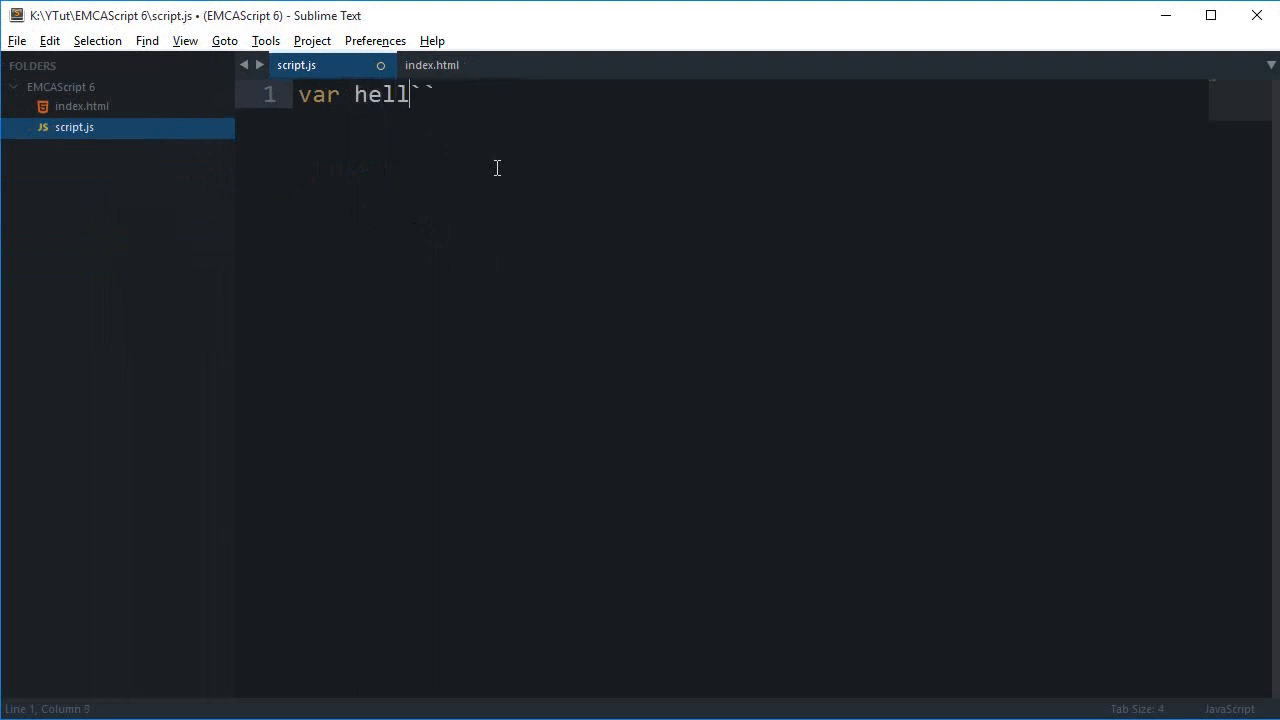
{"action": "type", "text": "oWorld ="}
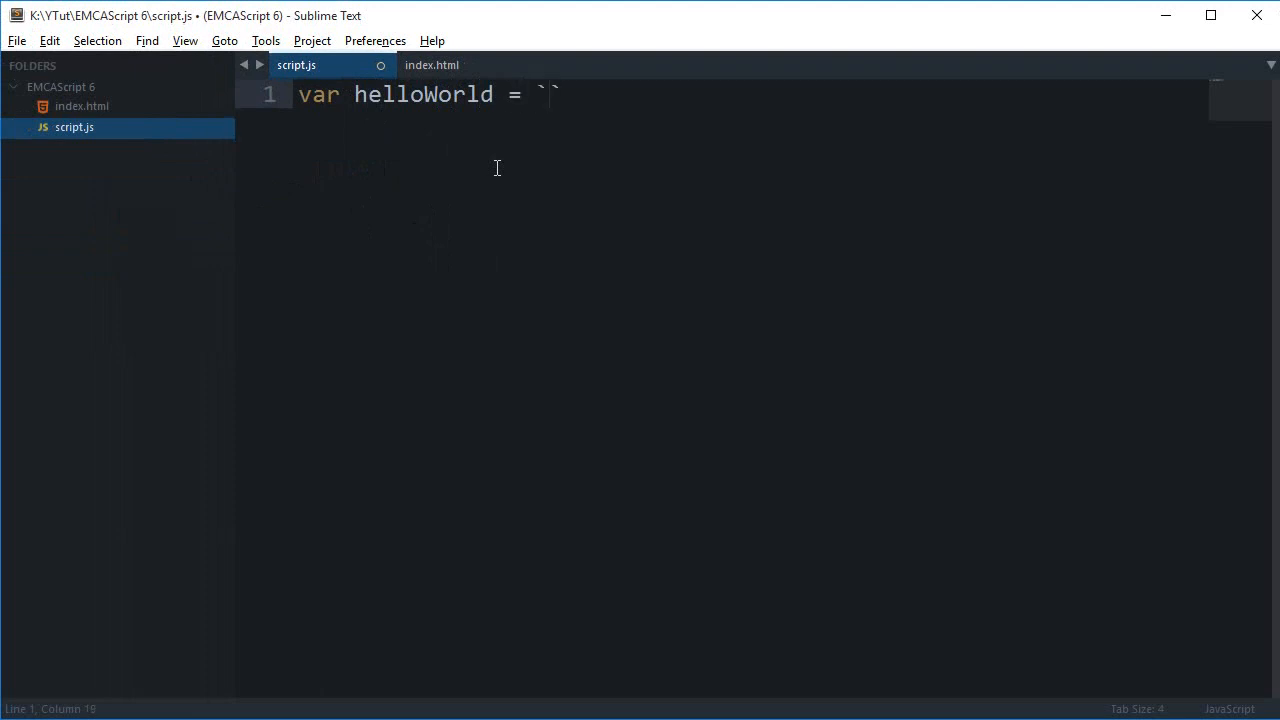
{"action": "type", "text": "hey there"}
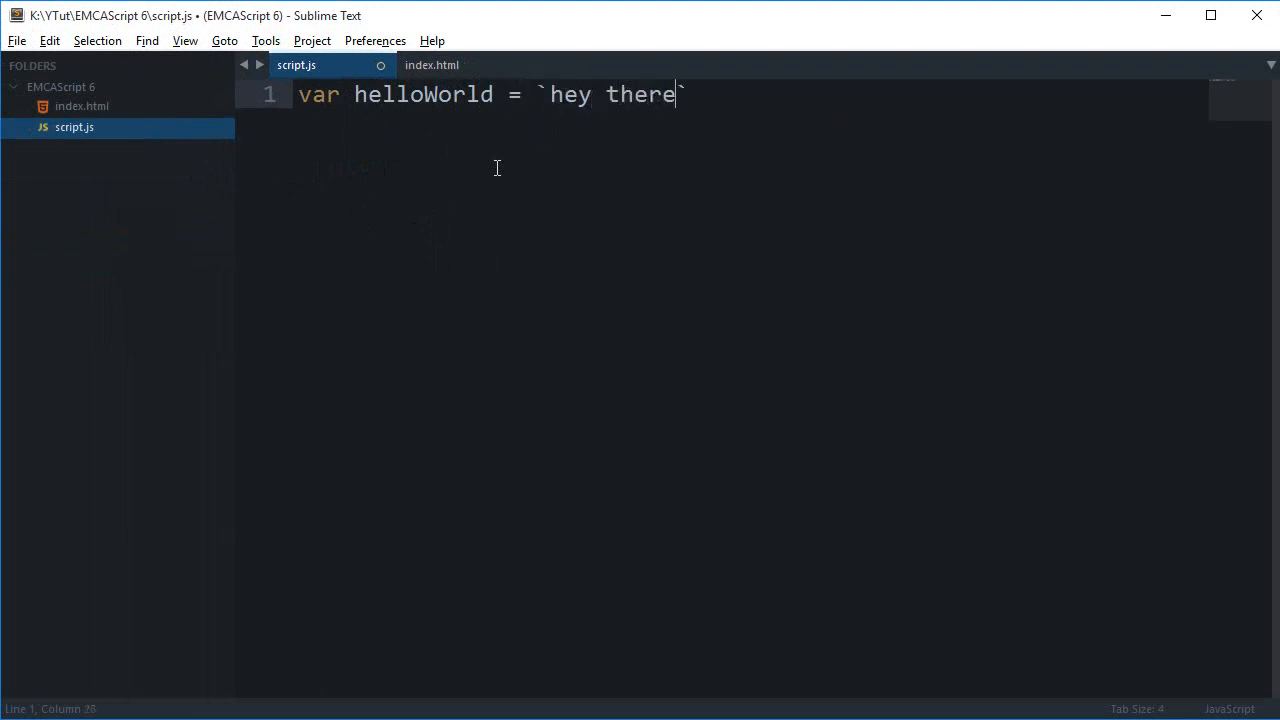
{"action": "type", "text": "! From EMCA"}
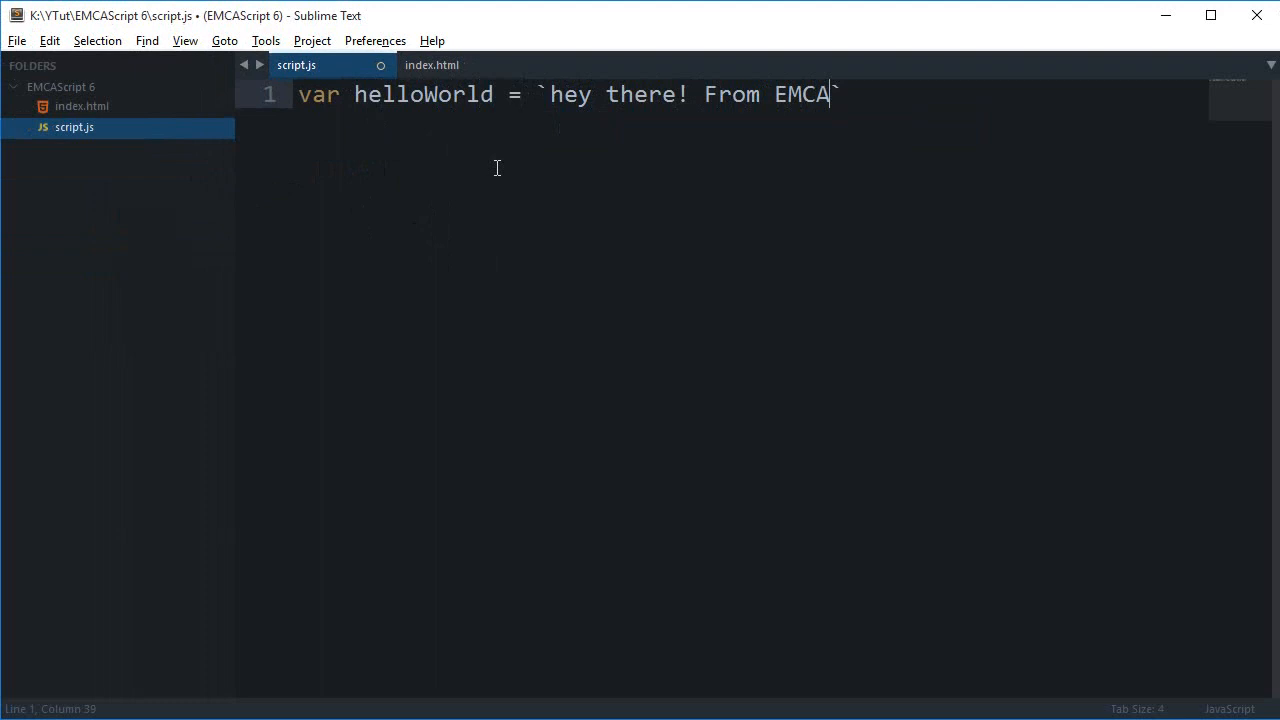
{"action": "type", "text": "Script6"}
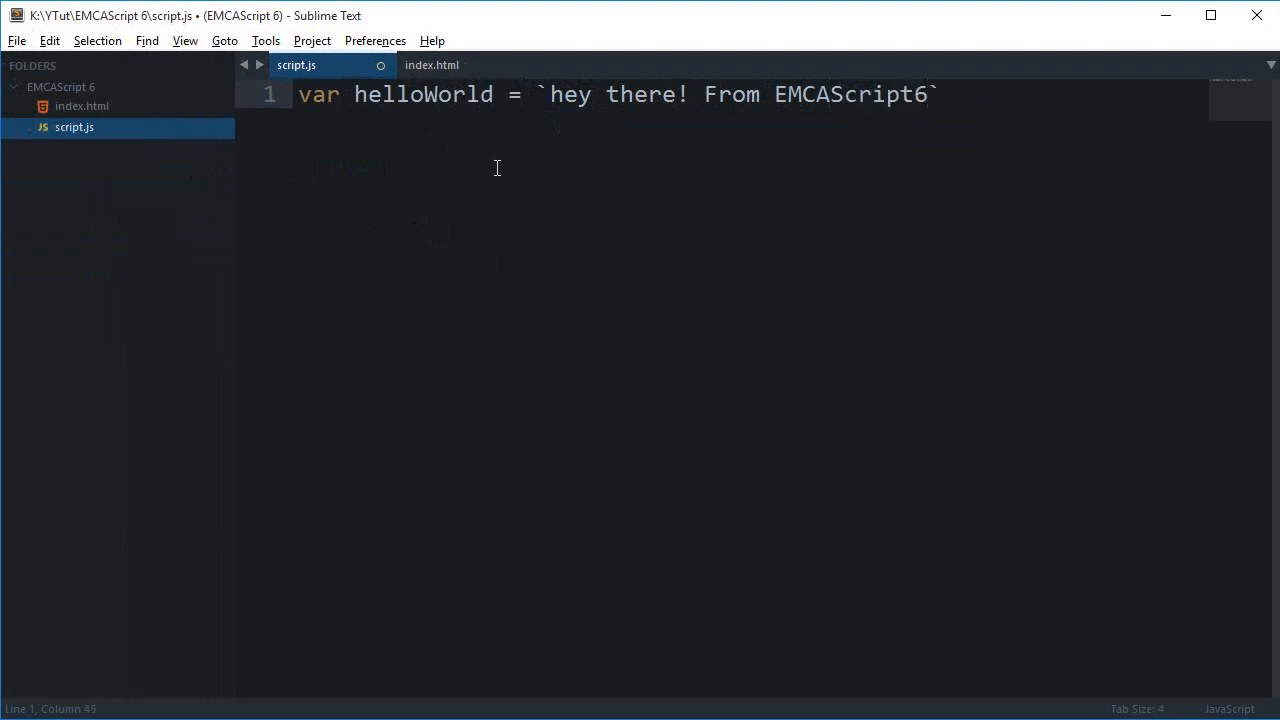
{"action": "type", "text": ";"}
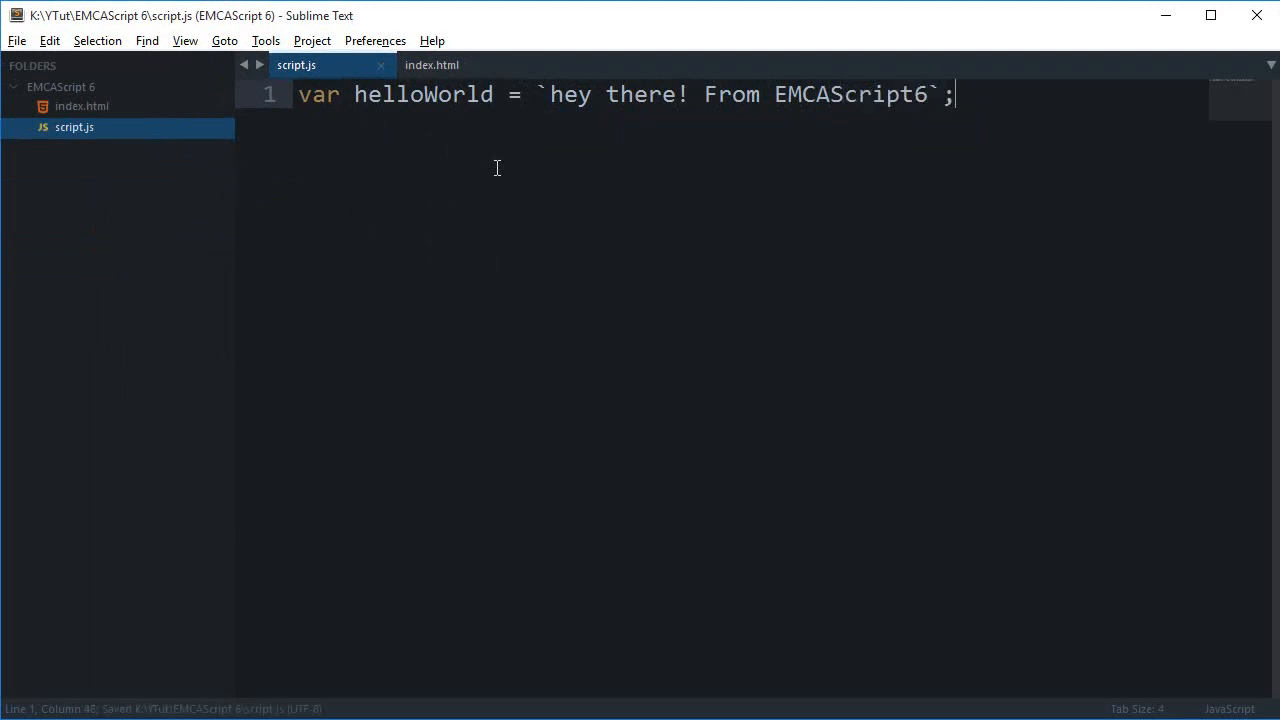
Add console.log(helloWorld); to print the greeting.
{"action": "type", "text": "console."}
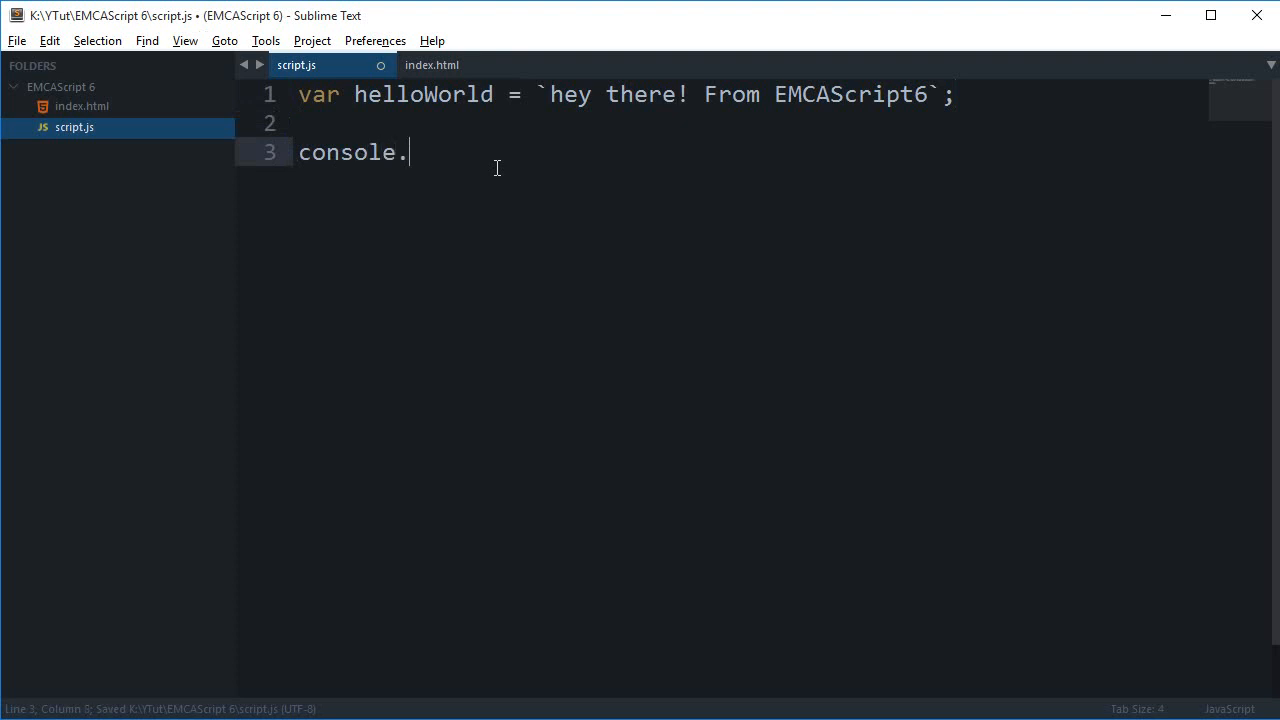
{"action": "type", "text": "log(hea"}
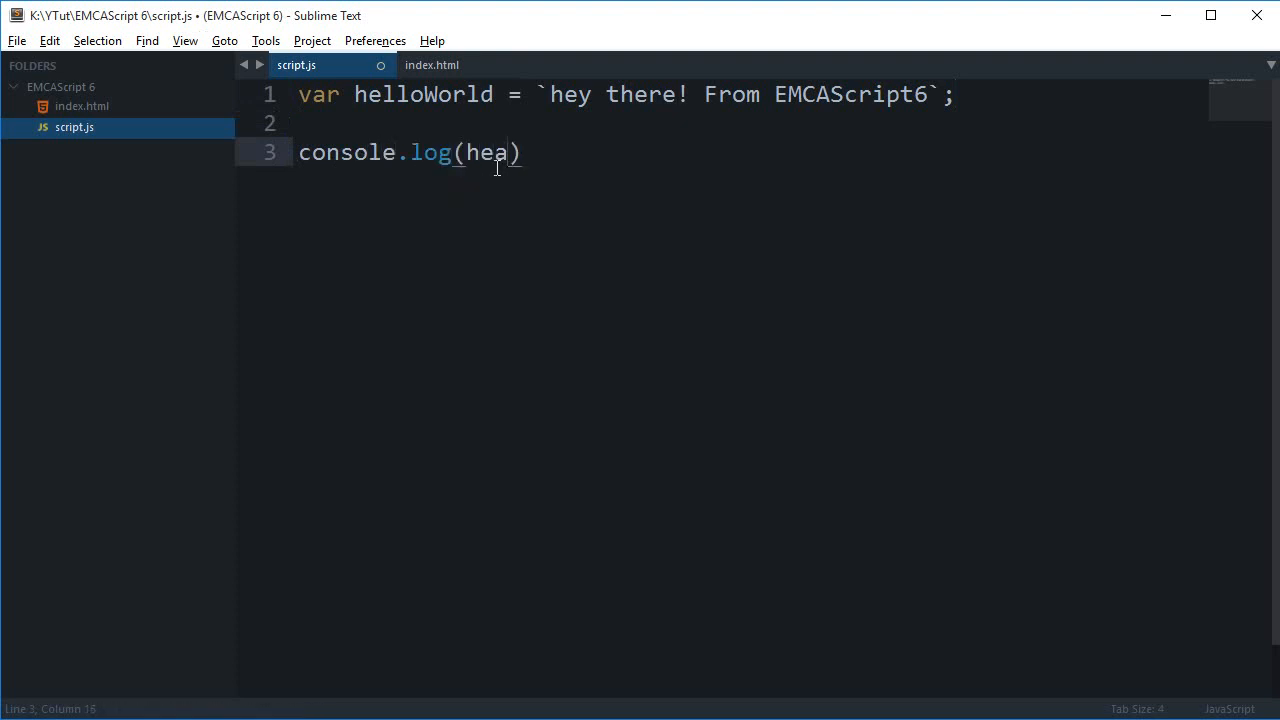
{"action": "type", "text": "lloWorld);"}
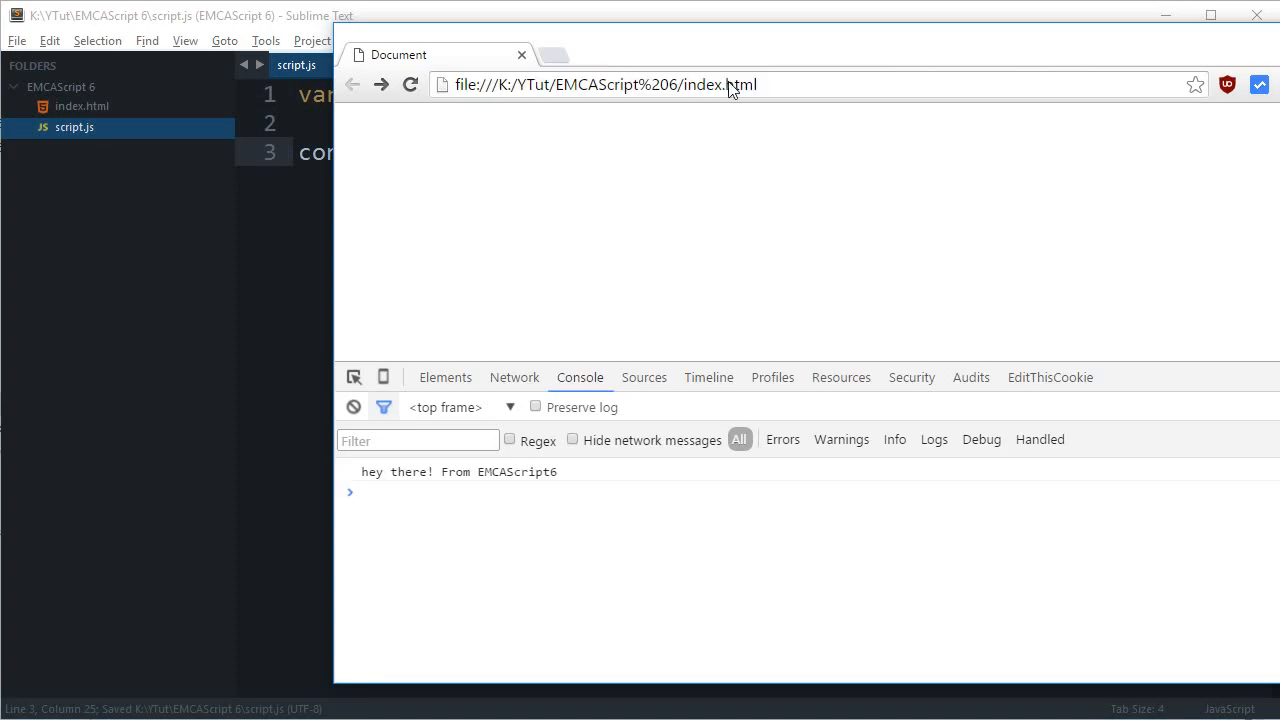
Confirm Chrome's console prints 'hey there! From EMCAScript6', then return to Sublime Text.
{"action": "double_click", "coordinate": [538, 471]}
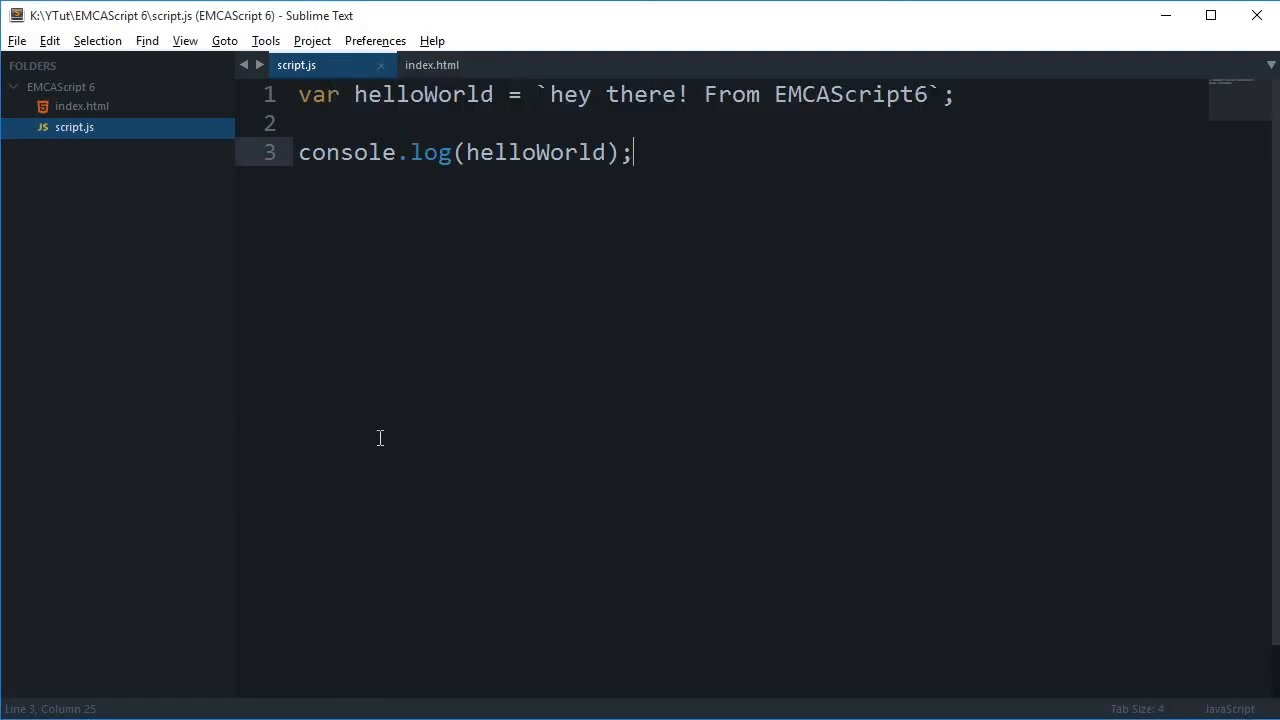
{"action": "mouse_move", "coordinate": [370, 228]}
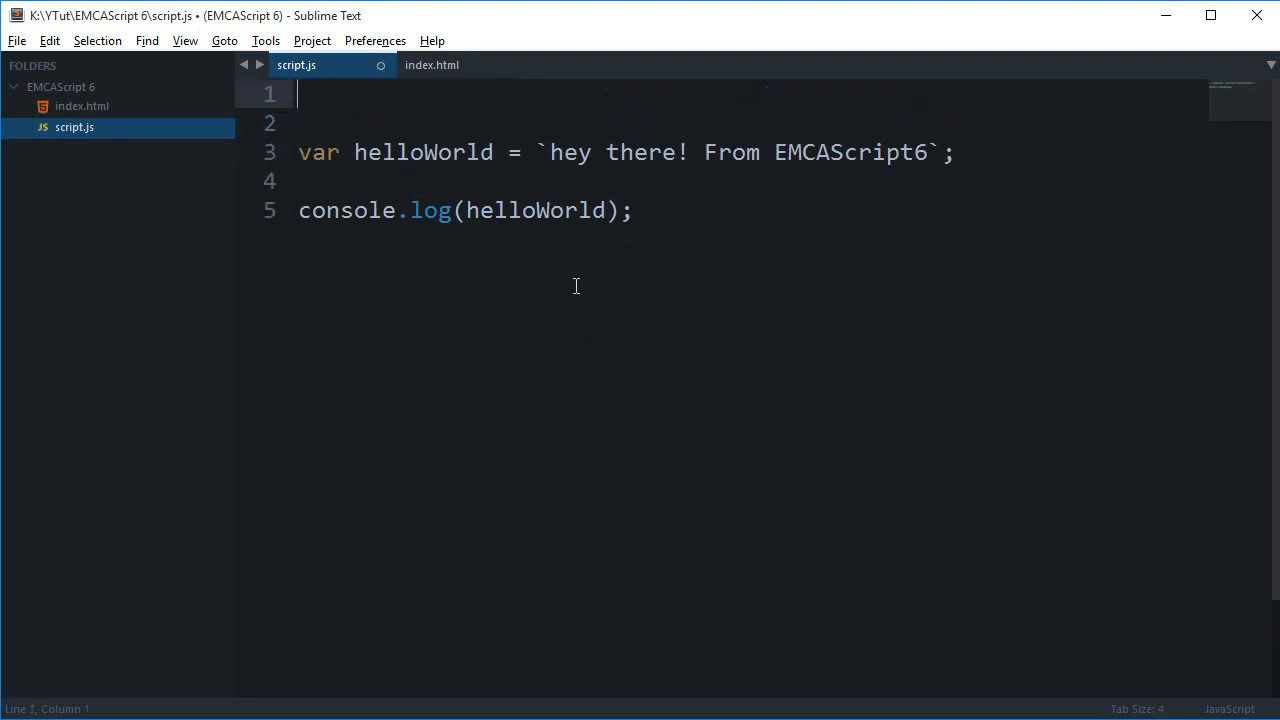
Declare var name = "codedamn" in script.js.
{"action": "type", "text": "var nam"}
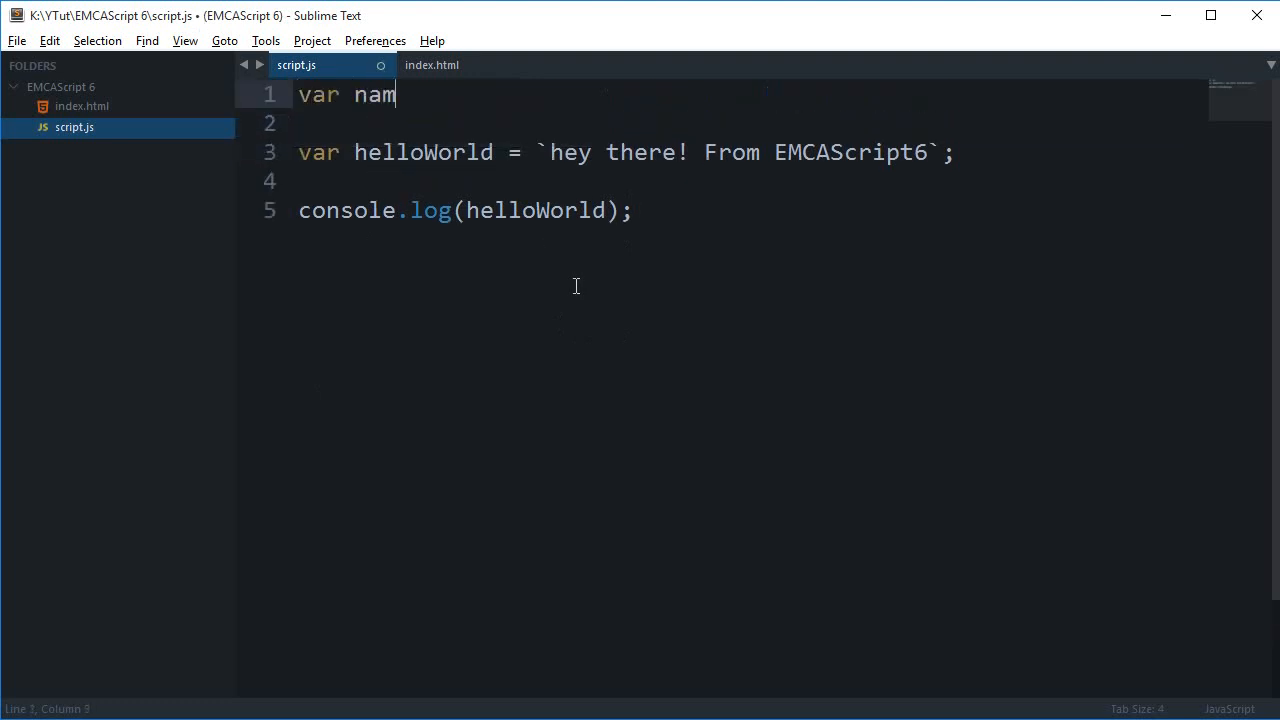
{"action": "type", "text": "e = \"cod\""}
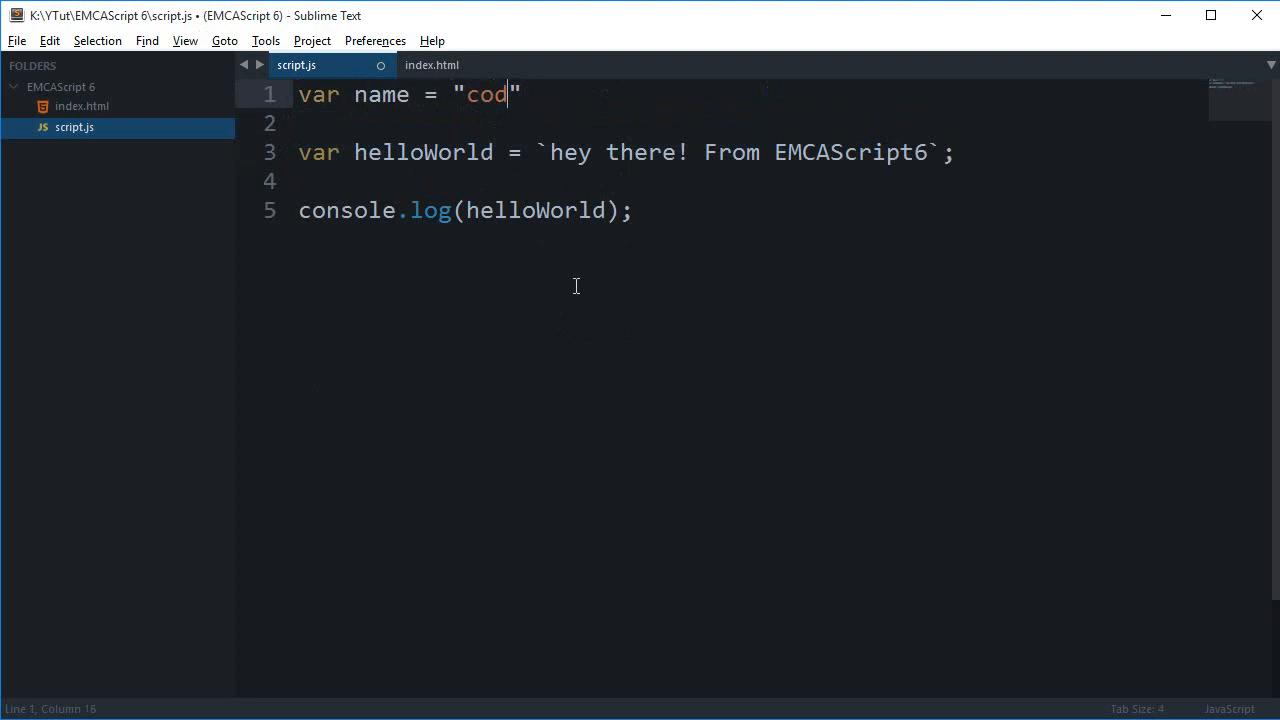
{"action": "type", "text": "edamn"}
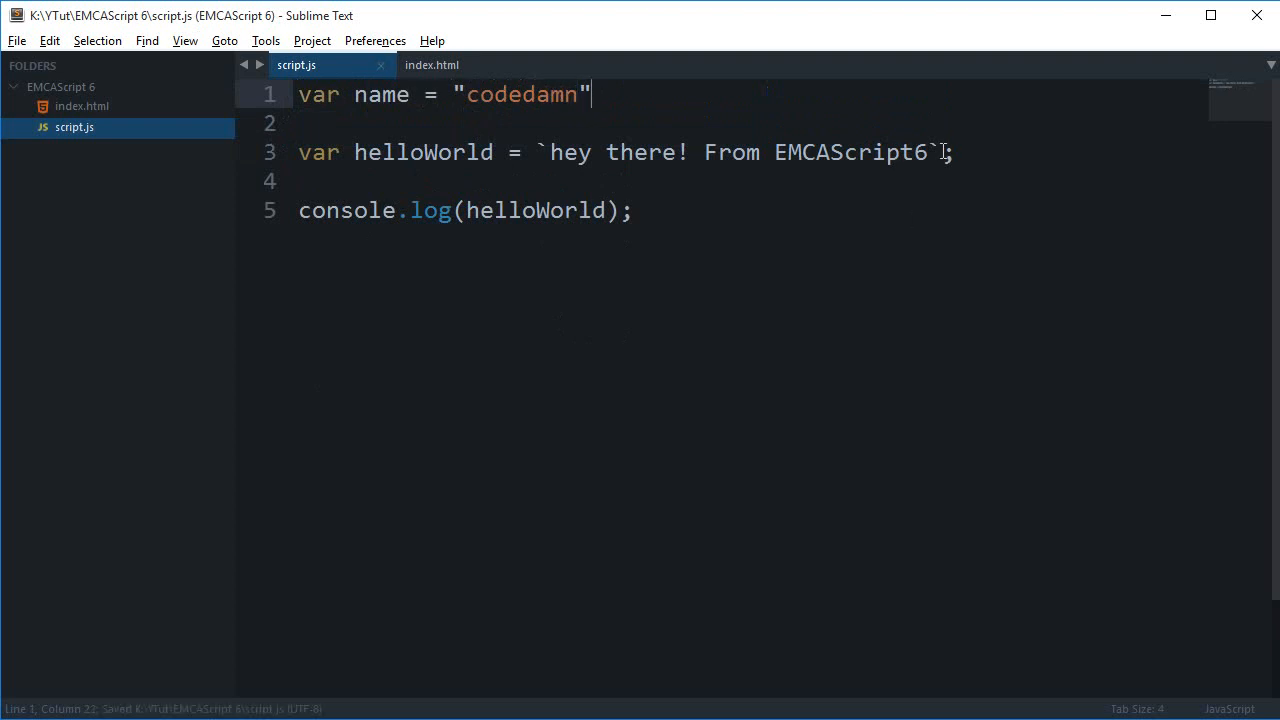
Rewrite helloWorld as `Hey ${name}! How are you doing!`, save, and highlight codedamn and the placeholder.
{"action": "left_click_drag", "start_coordinate": [550, 152], "coordinate": [927, 152]}
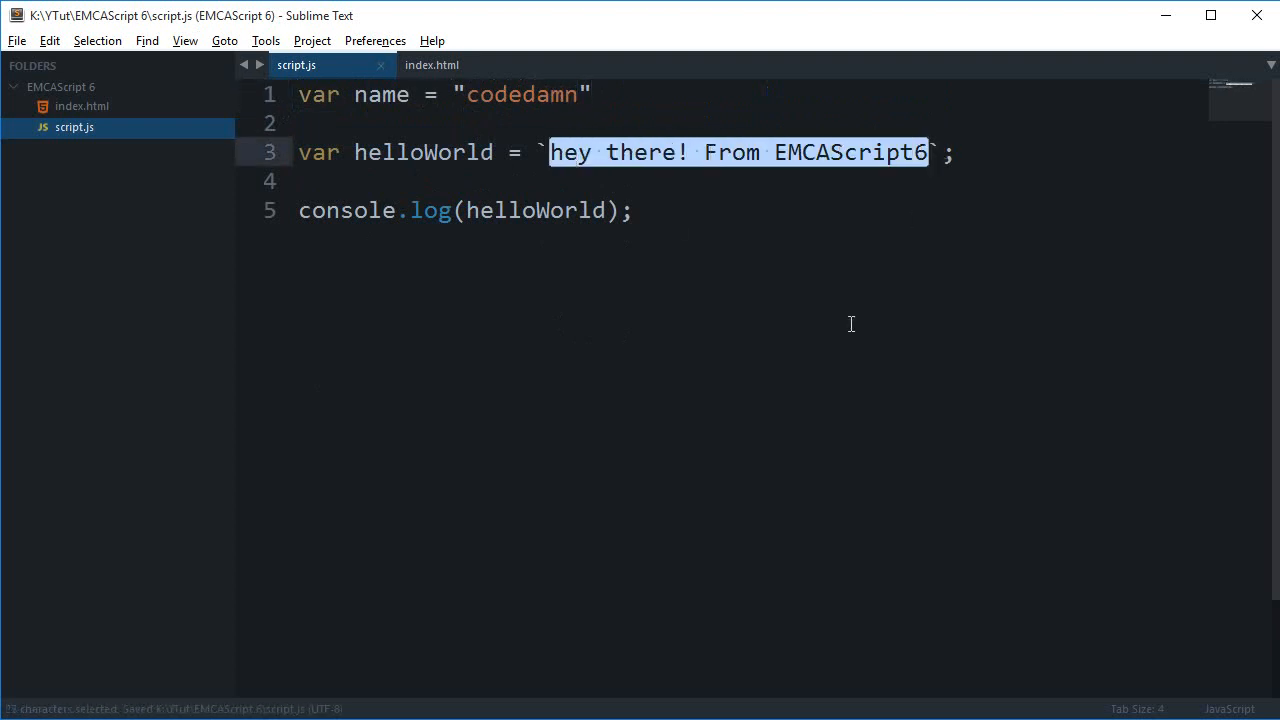
{"action": "type", "text": "Hey"}
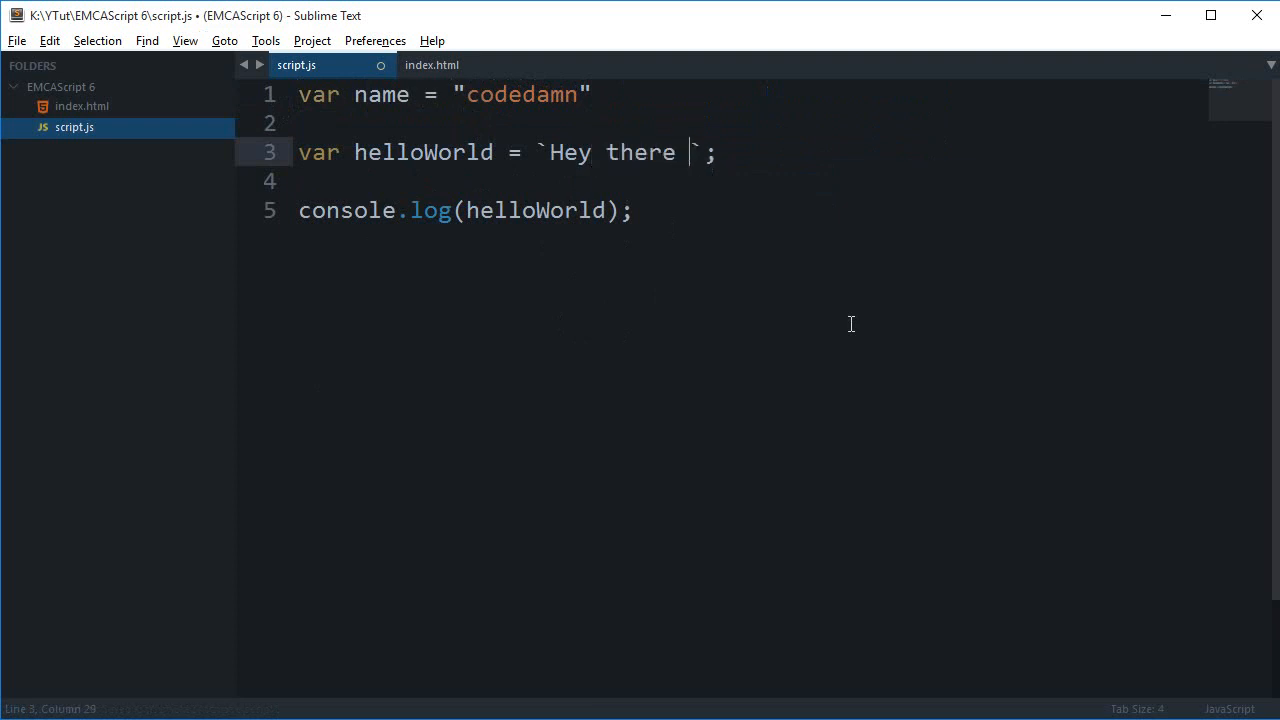
{"action": "type", "text": "${name"}
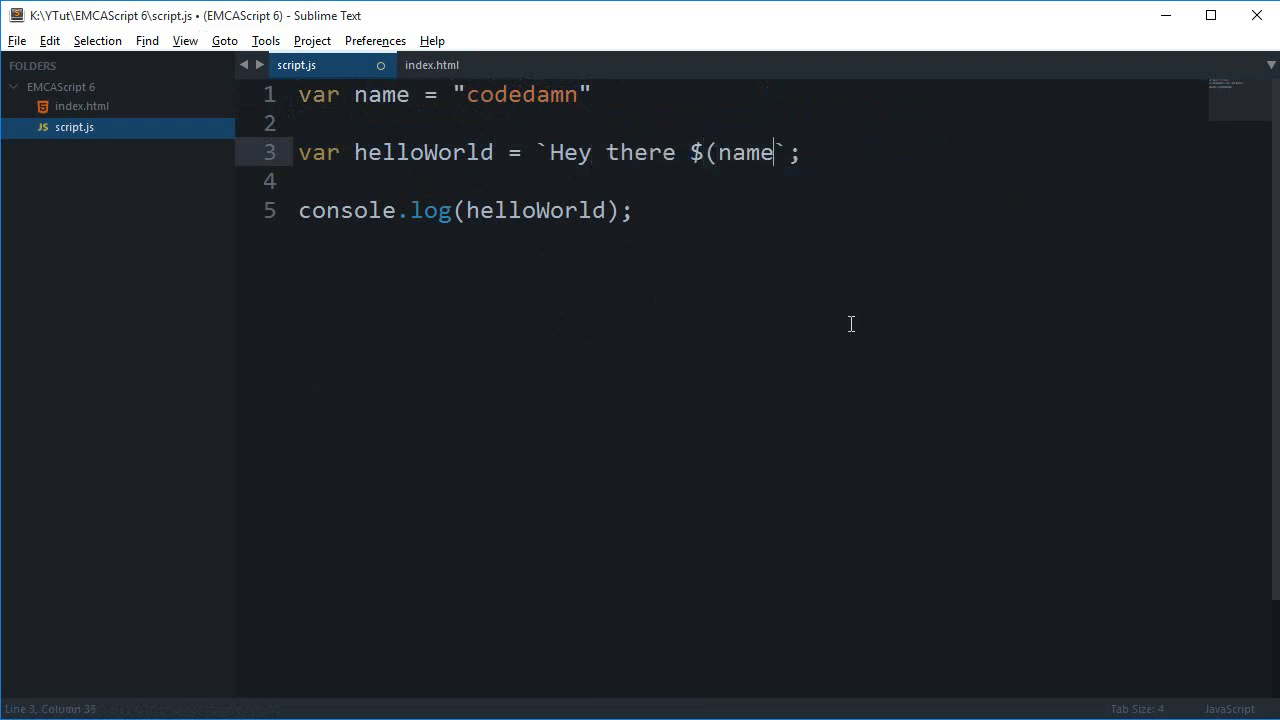
{"action": "type", "text": ")! How"}
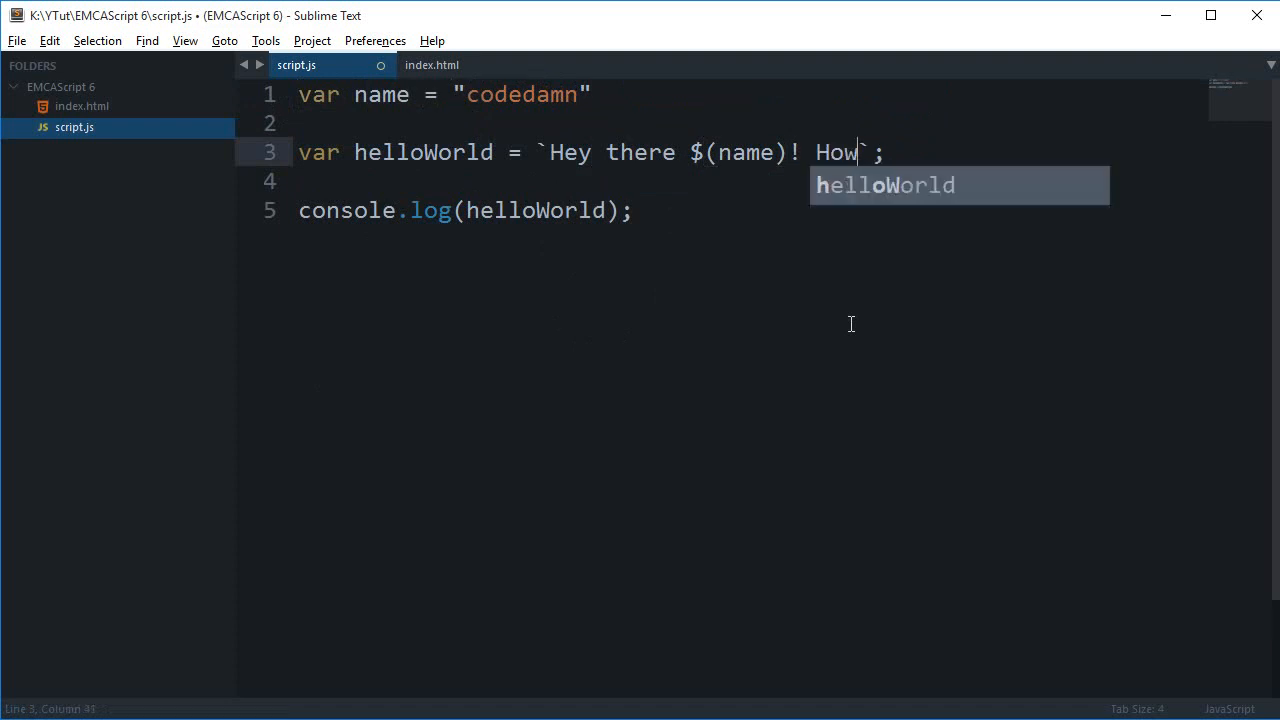
{"action": "type", "text": "are you doing!"}
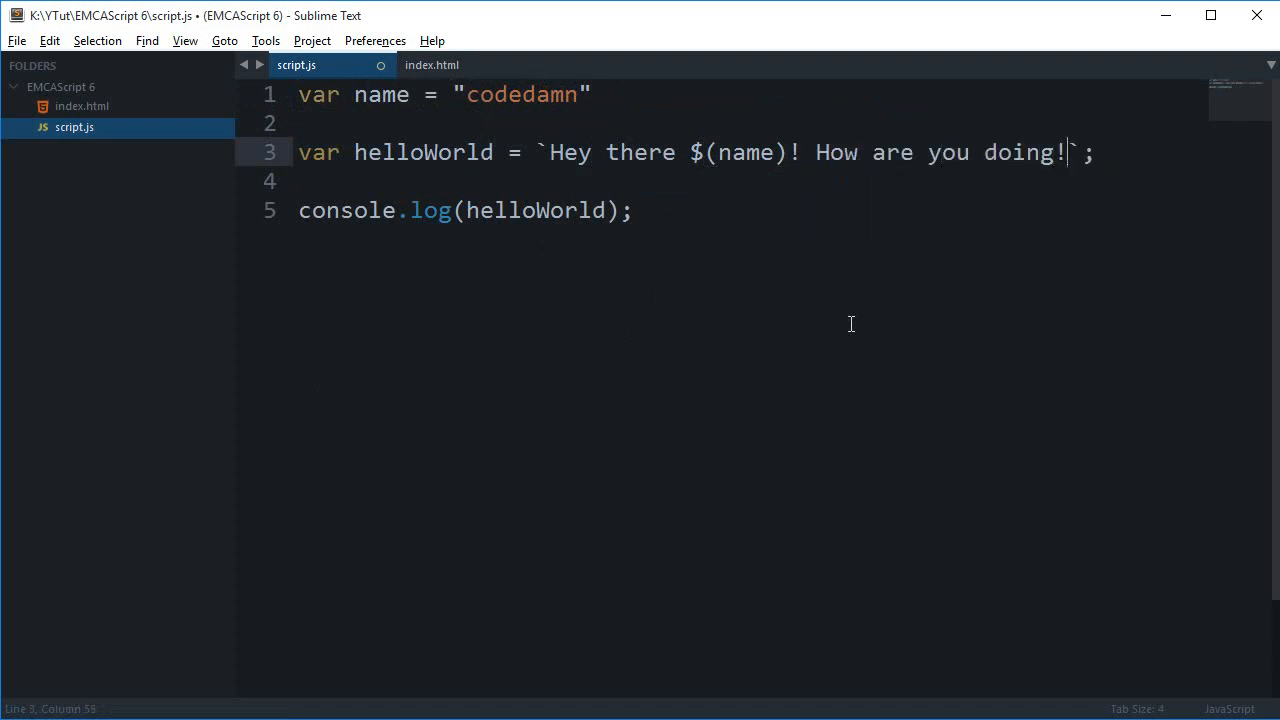
{"action": "key", "text": "ctrl+s"}
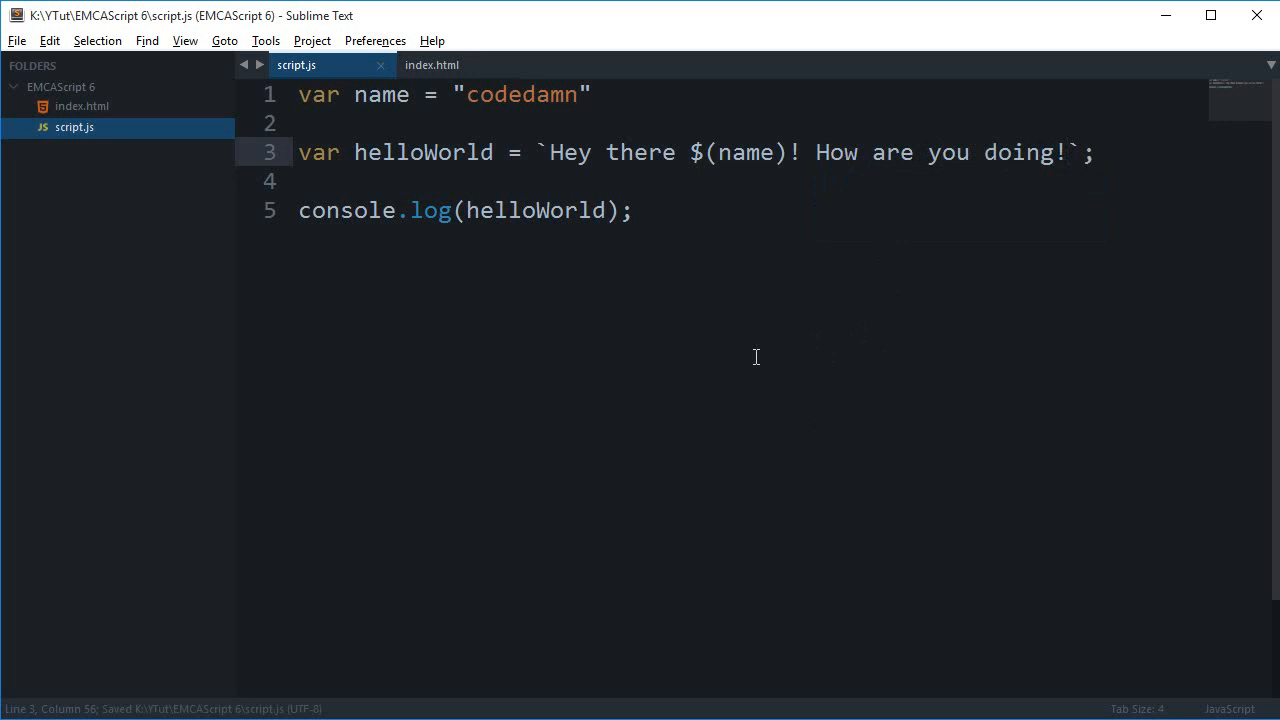
{"action": "double_click", "coordinate": [696, 152]}
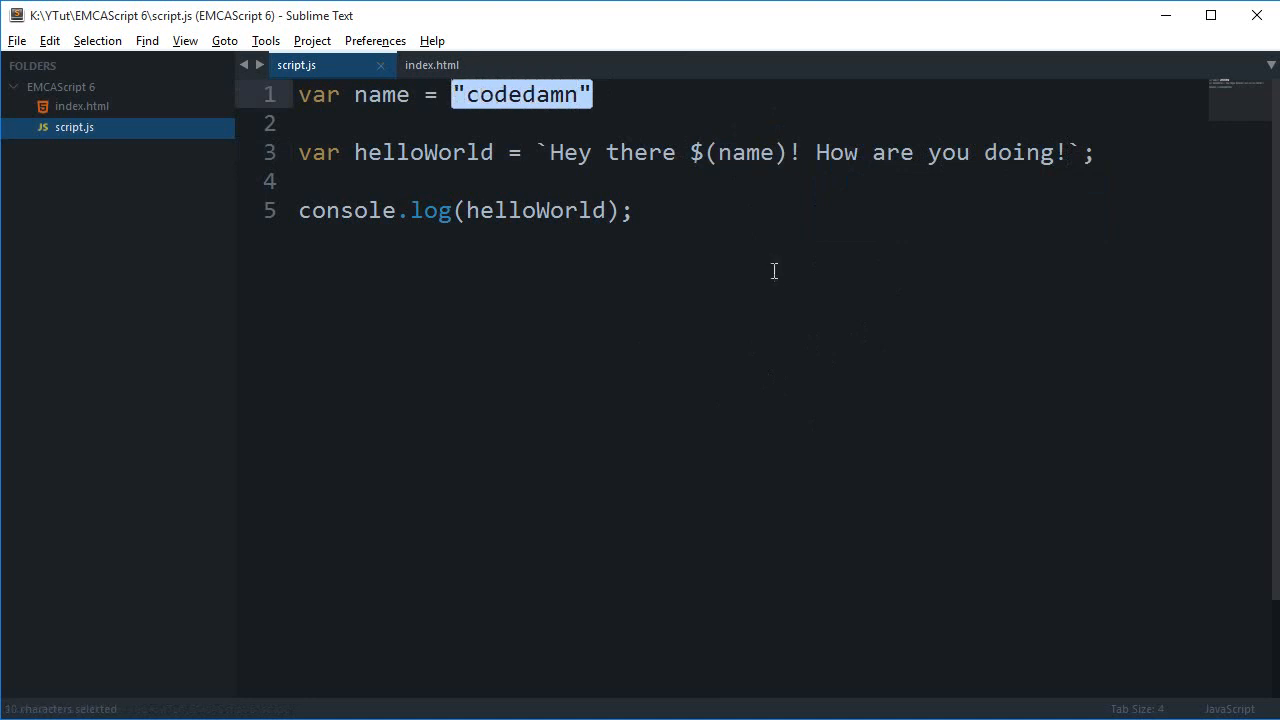
{"action": "mouse_move", "coordinate": [778, 280]}
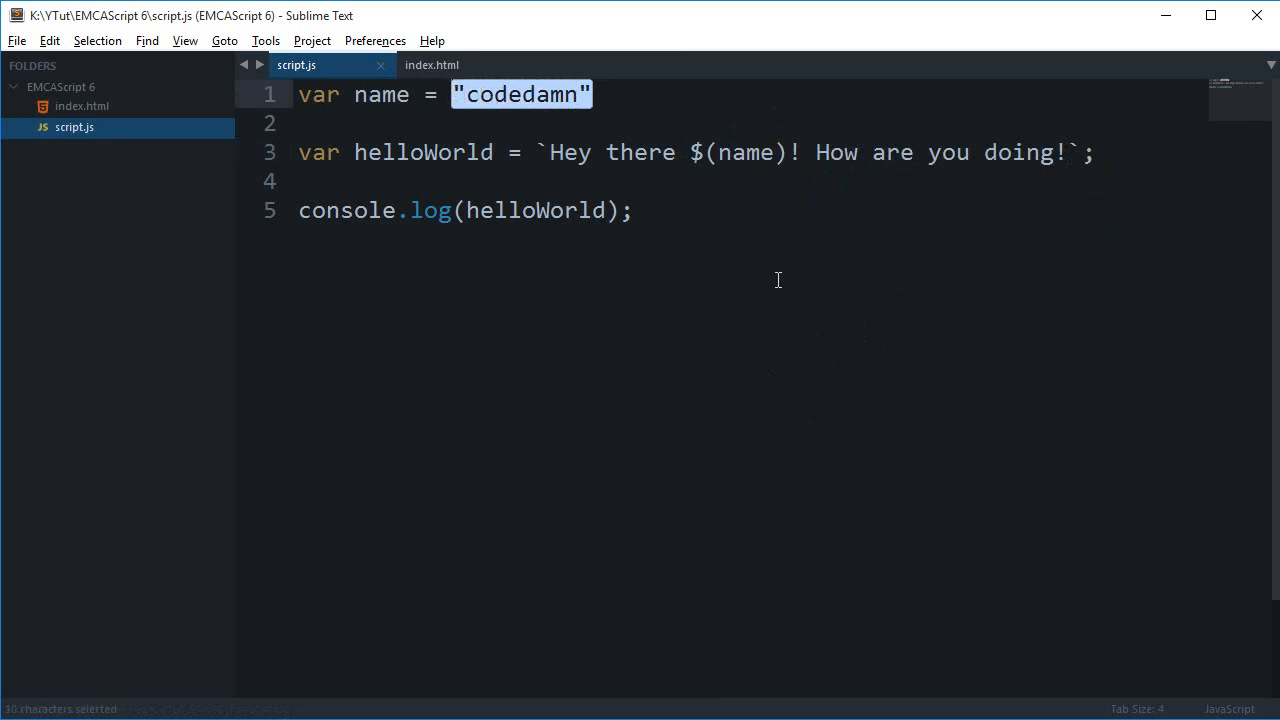
{"action": "left_click", "coordinate": [310, 180]}
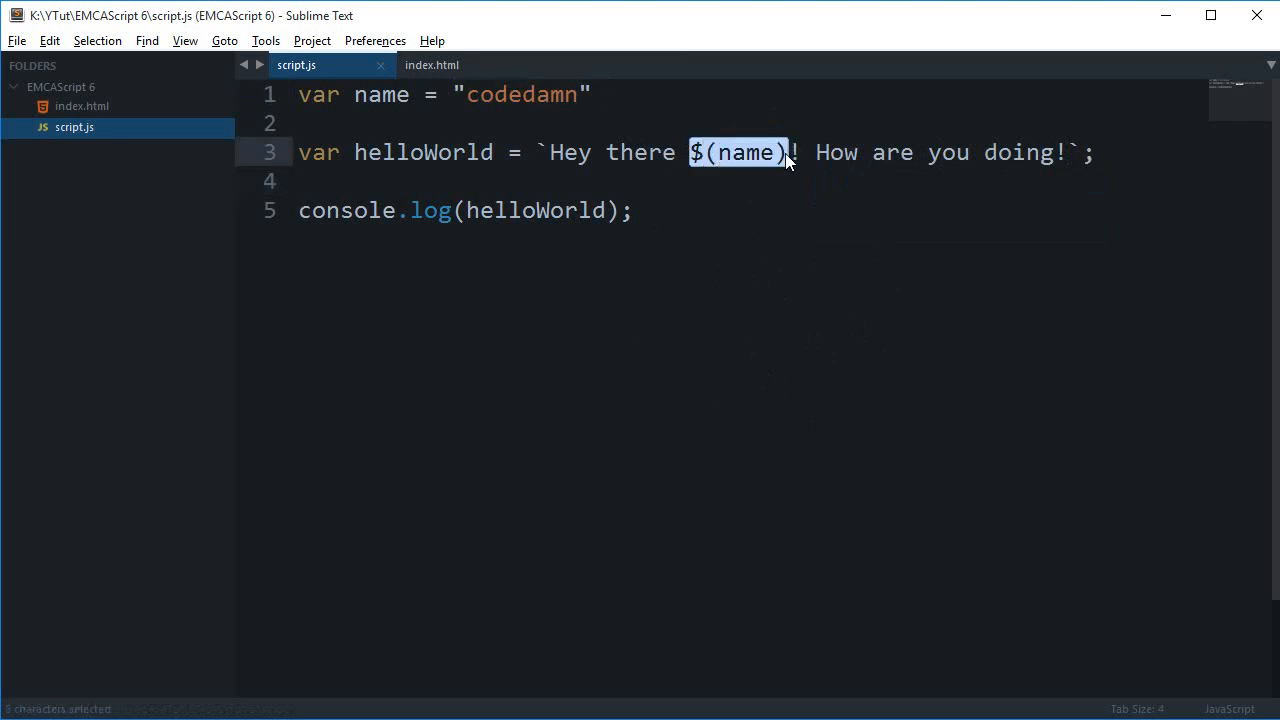
Switch the name placeholder to curly-brace ${name} syntax and keep script.js saved.
{"action": "double_click", "coordinate": [520, 94]}
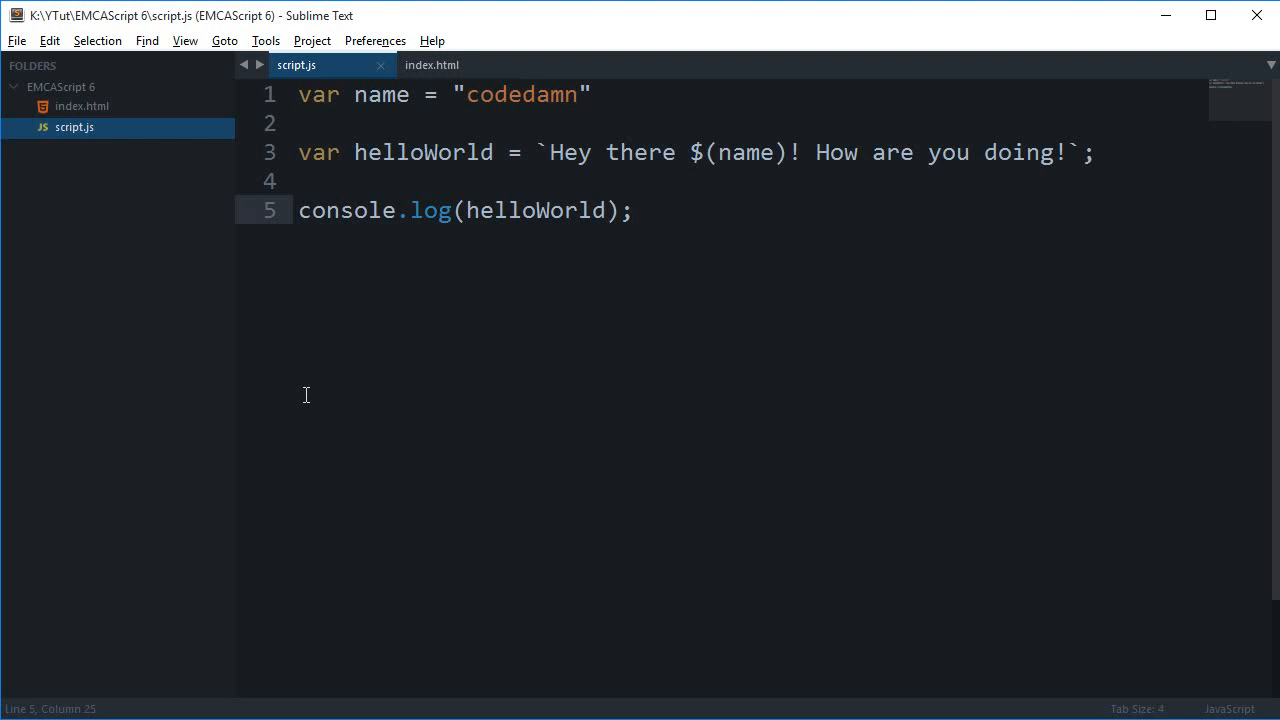
{"action": "mouse_move", "coordinate": [856, 394]}
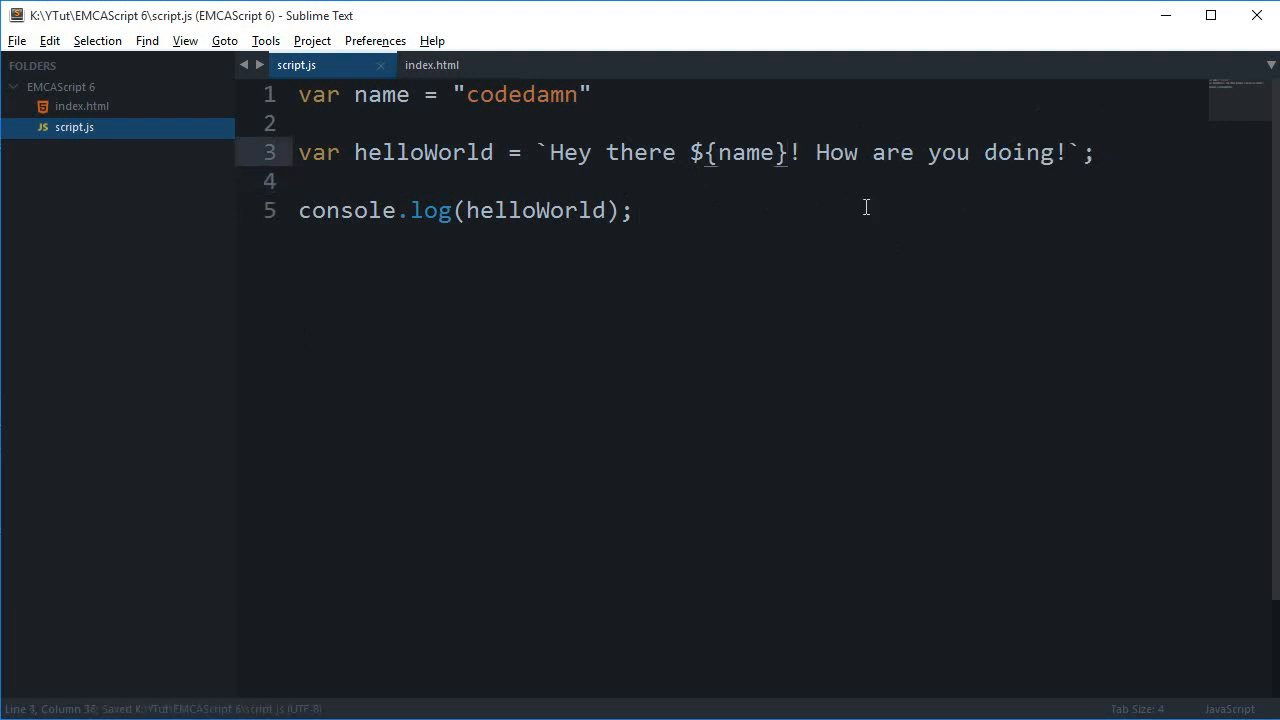
Declare num1 = 2 and num2 = 5, and reword helloWorld to `2 + 5 equals = `.
{"action": "left_click", "coordinate": [790, 152]}
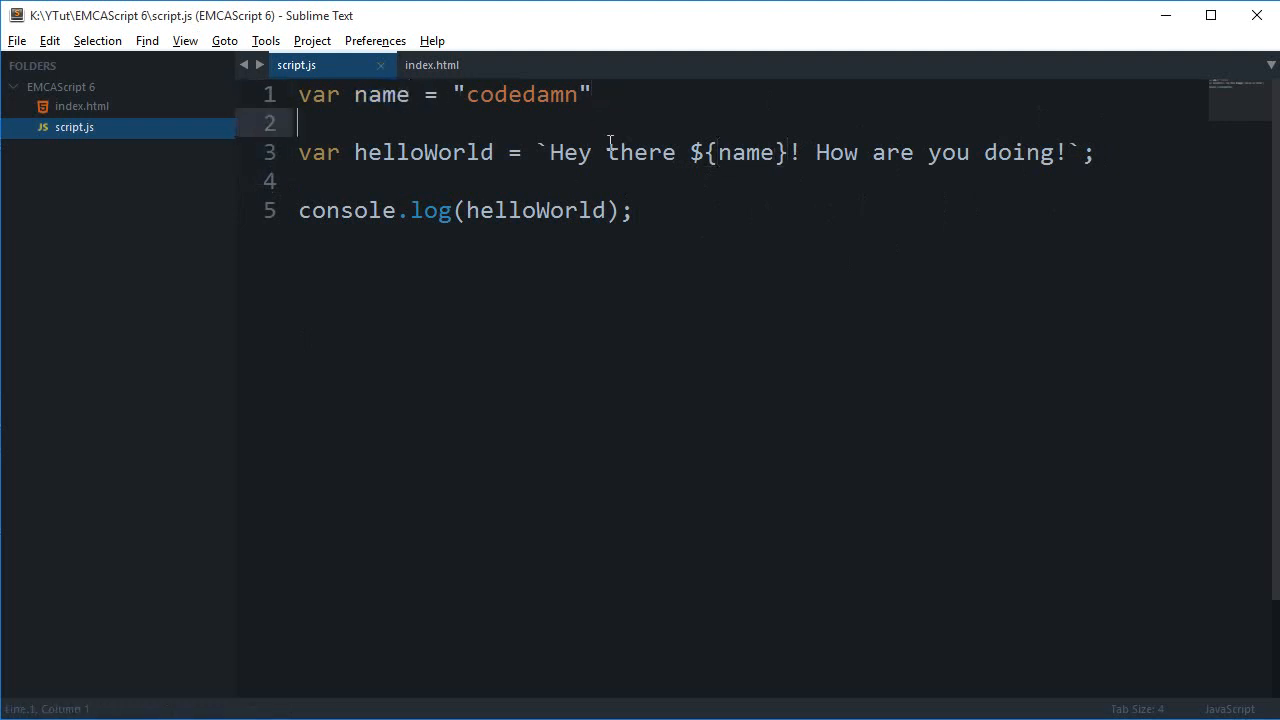
{"action": "type", "text": "2 `;"}
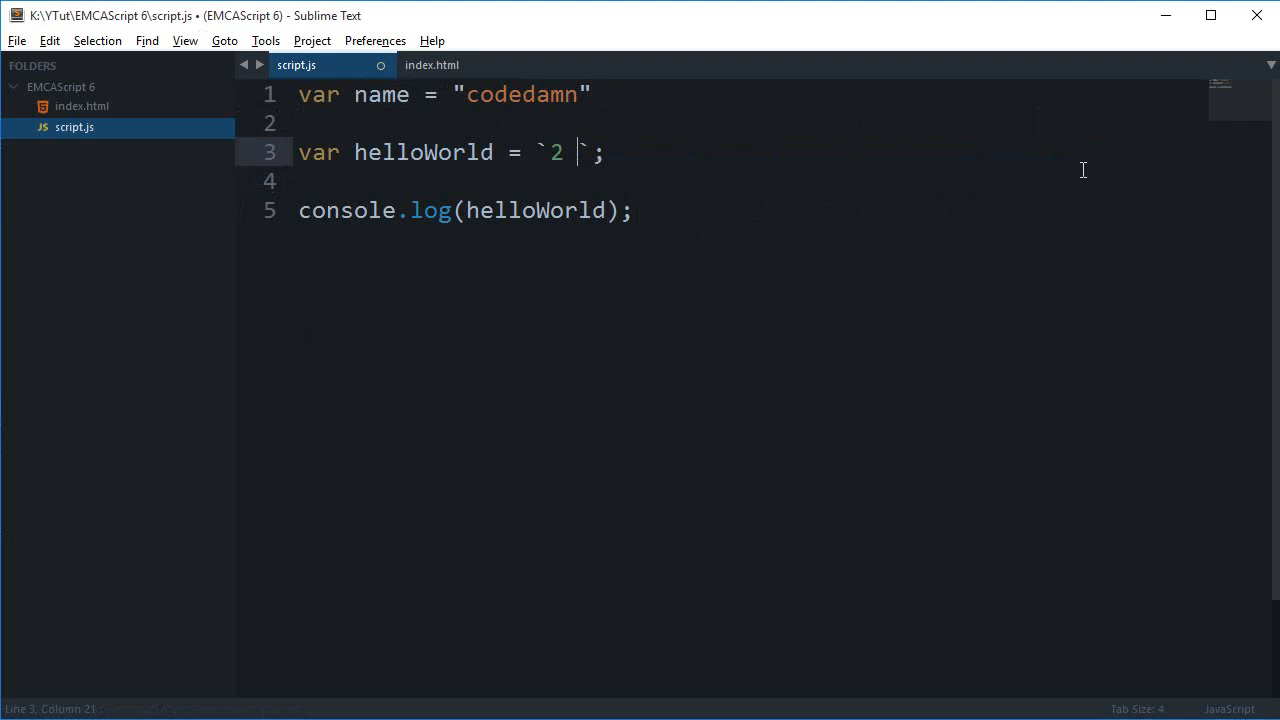
{"action": "type", "text": "+ 5 equals ="}
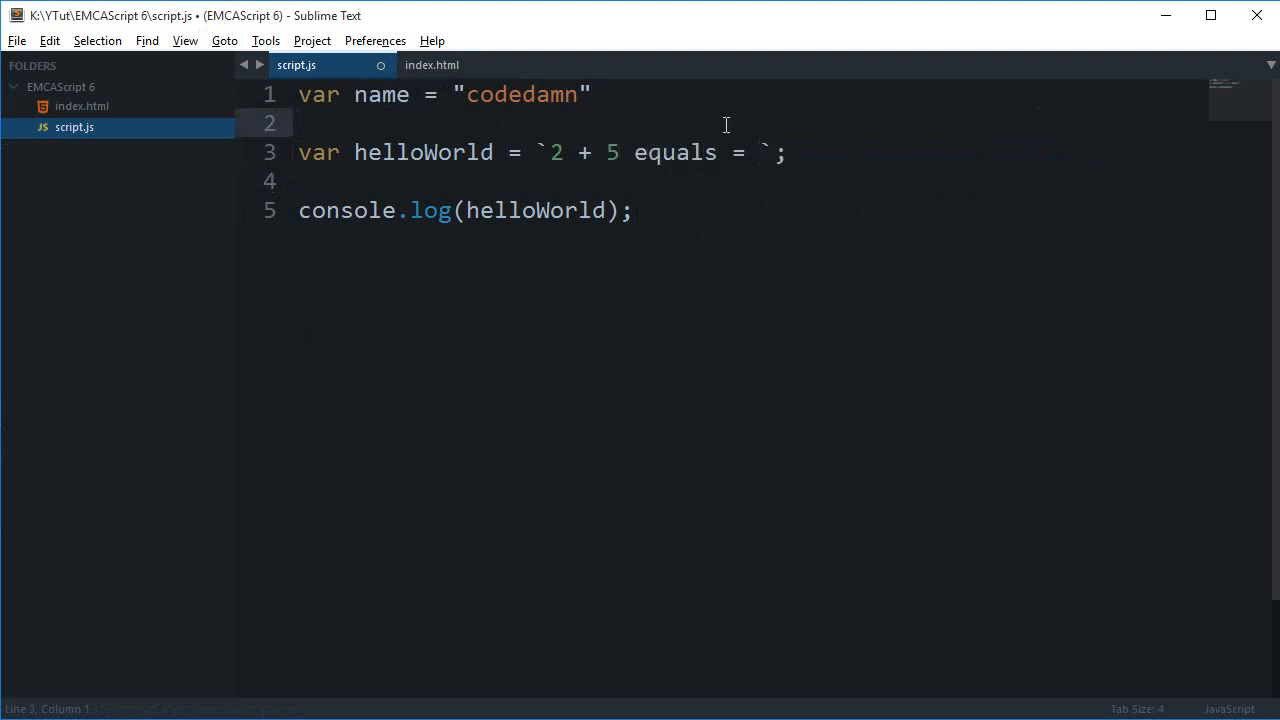
{"action": "type", "text": "var num1"}
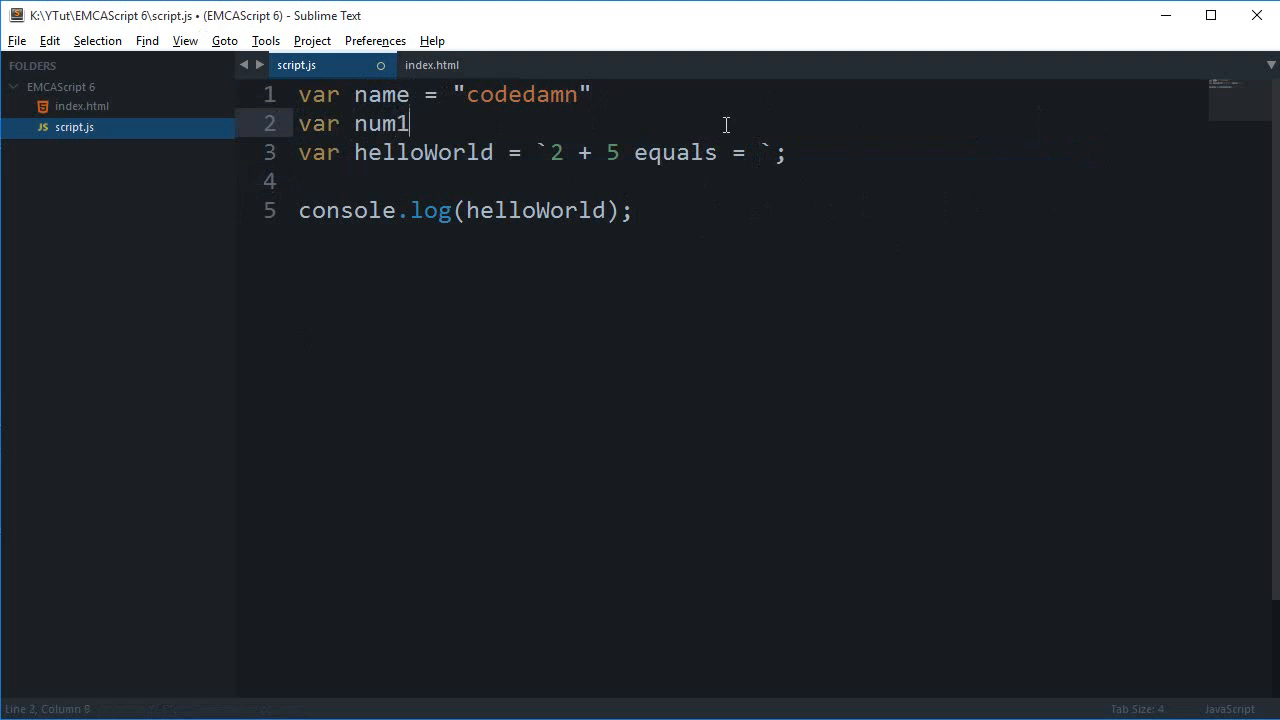
{"action": "type", "text": "= 2, num2 = 5"}
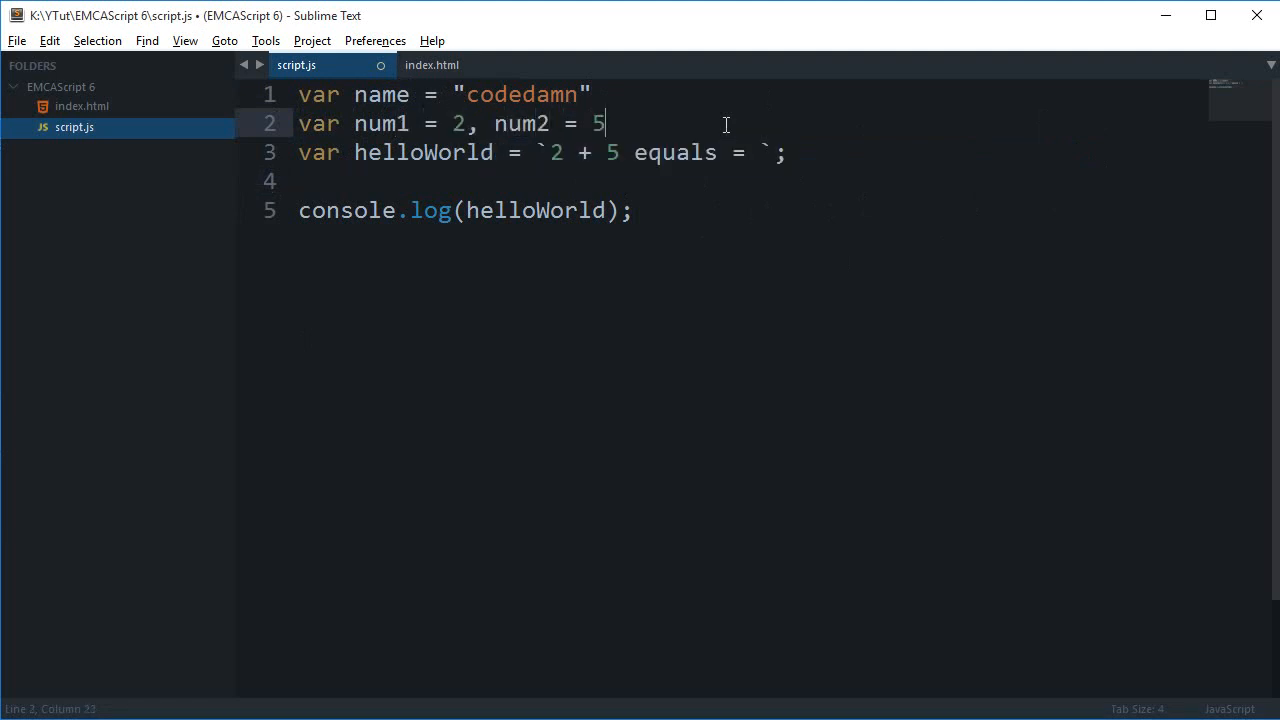
{"action": "type", "text": ";"}
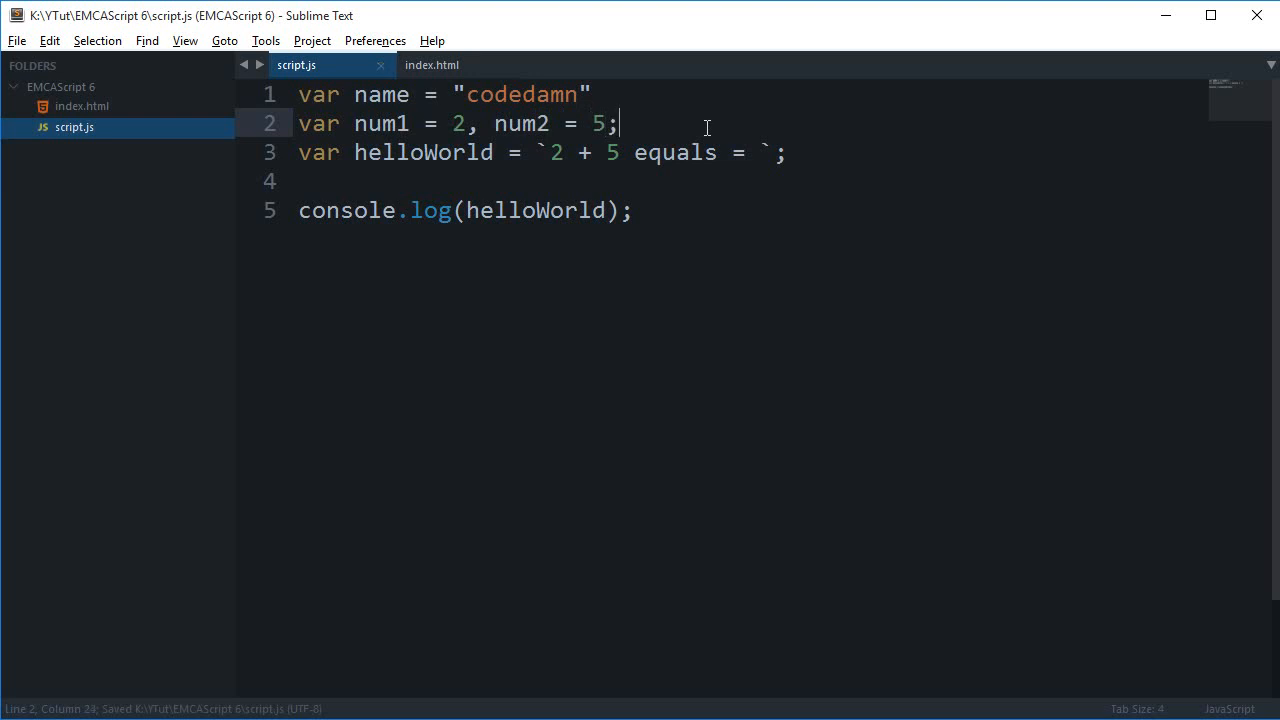
Append the embedded ${} sum expression to helloWorld, delete the stray {{ }} braces, and save.
{"action": "type", "text": "$"}
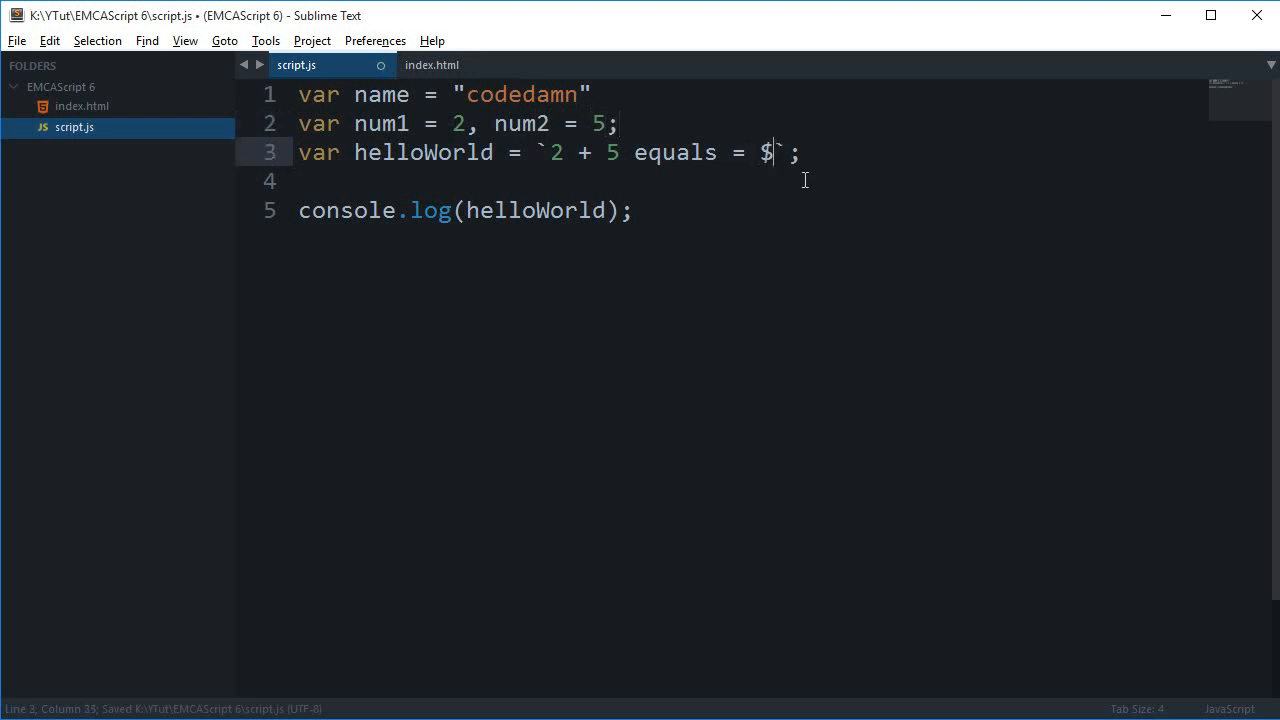
{"action": "type", "text": "{num1+n"}
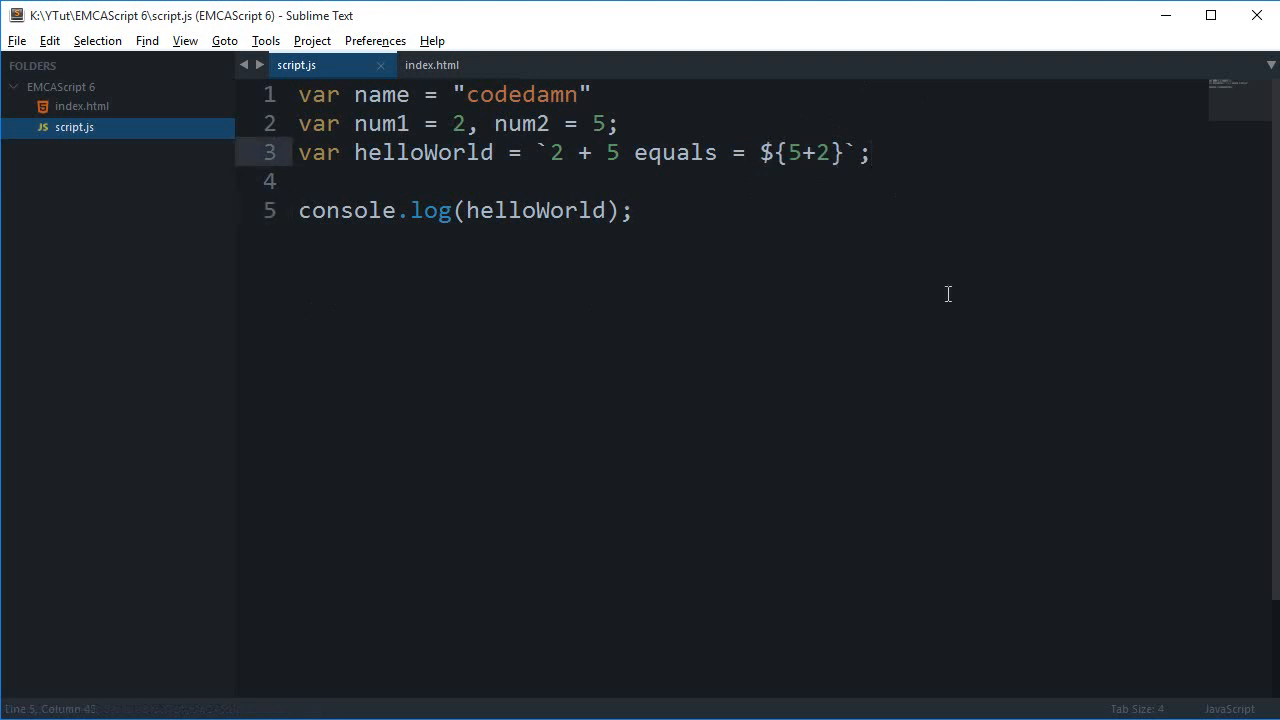
{"action": "type", "text": "{{ }}"}
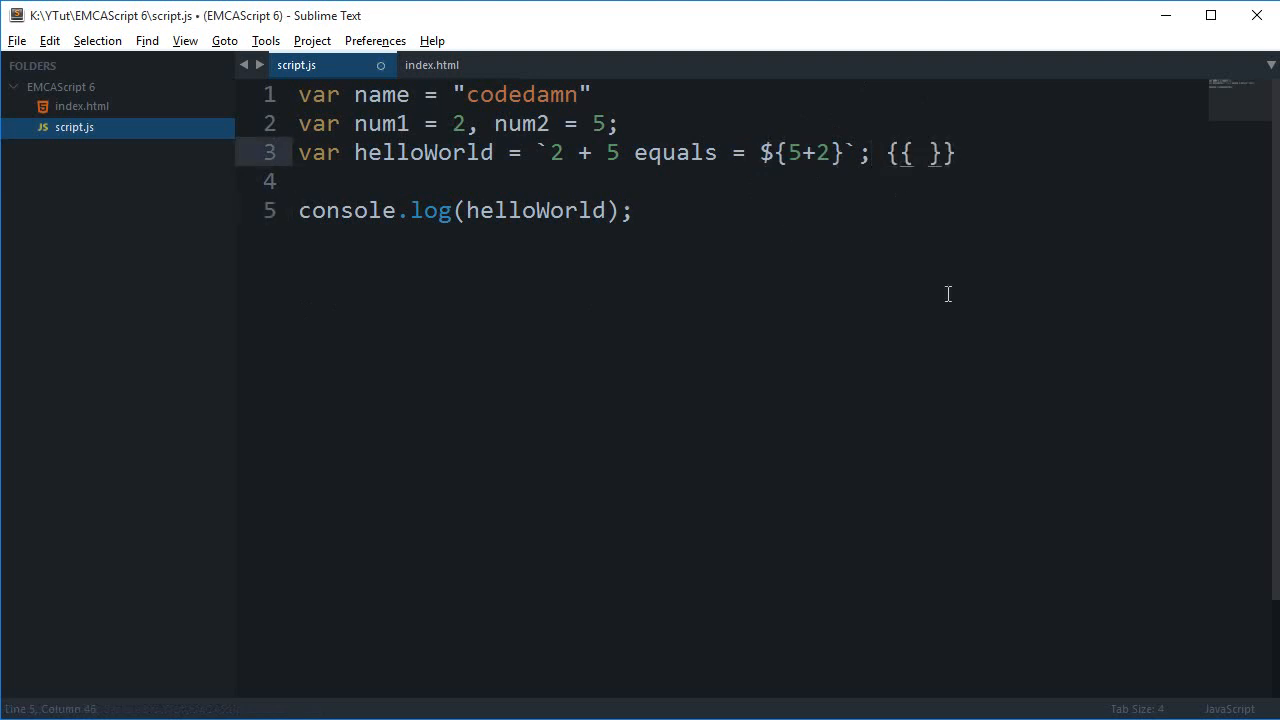
{"action": "left_click", "coordinate": [924, 153]}
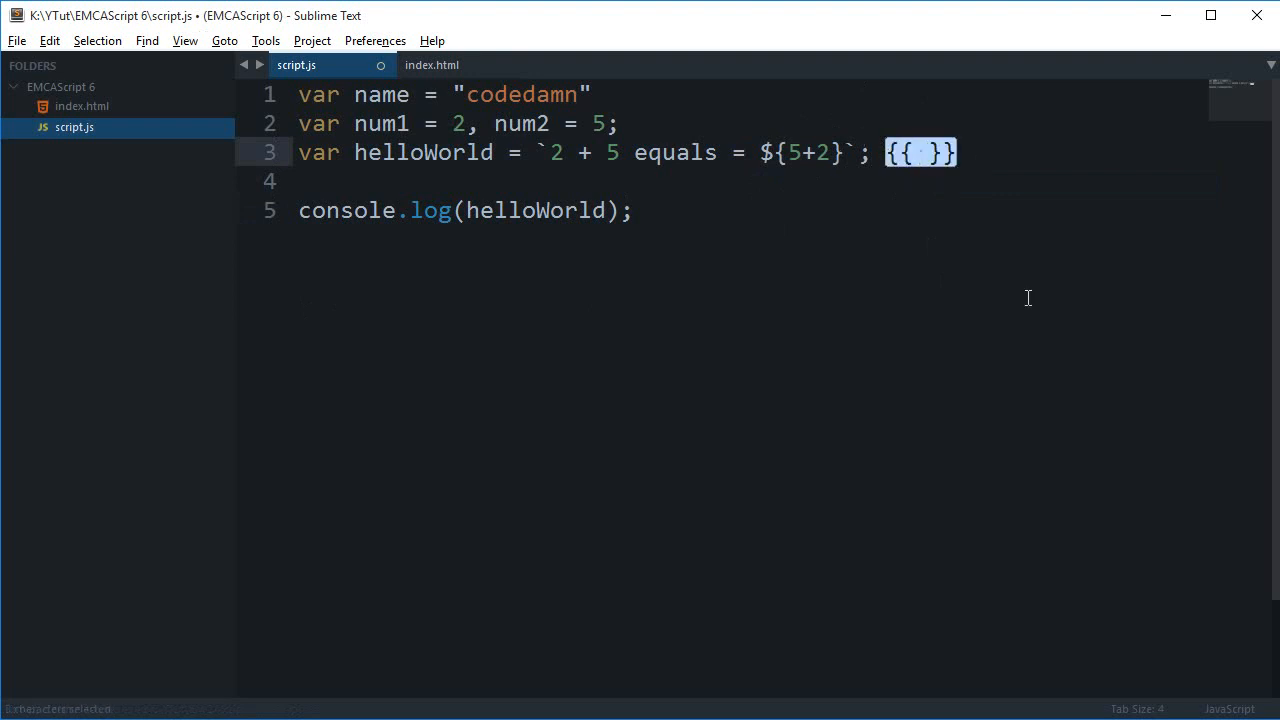
{"action": "key", "text": "ctrl+s"}
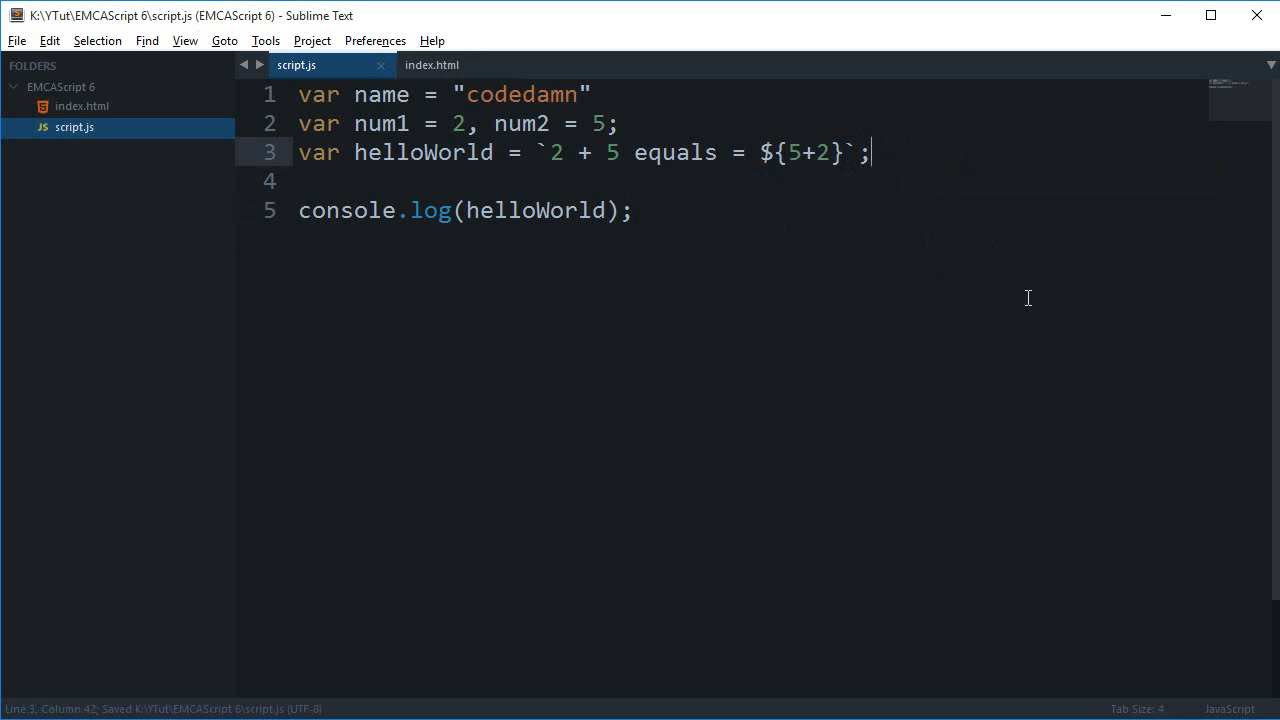
{"action": "mouse_move", "coordinate": [764, 138]}
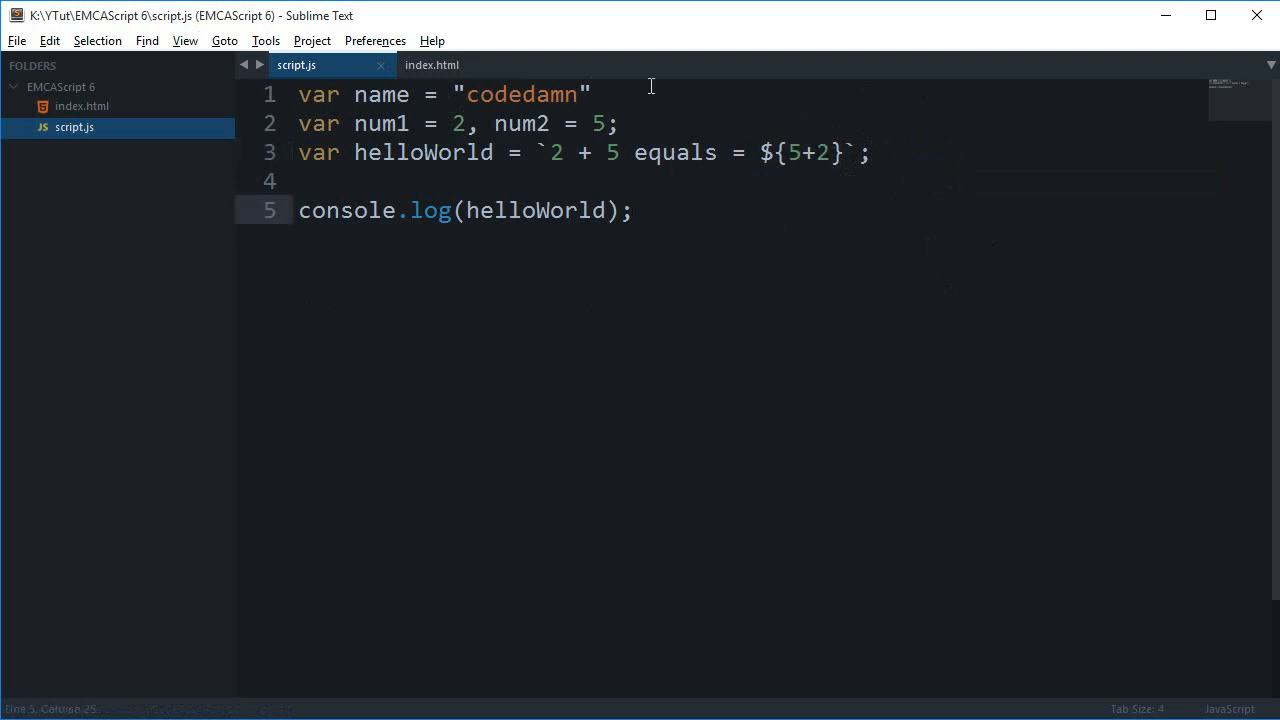
Define function something() returning 'thisIsTheThing' and embed ${something()} in helloWorld.
{"action": "type", "text": "function something() {"}
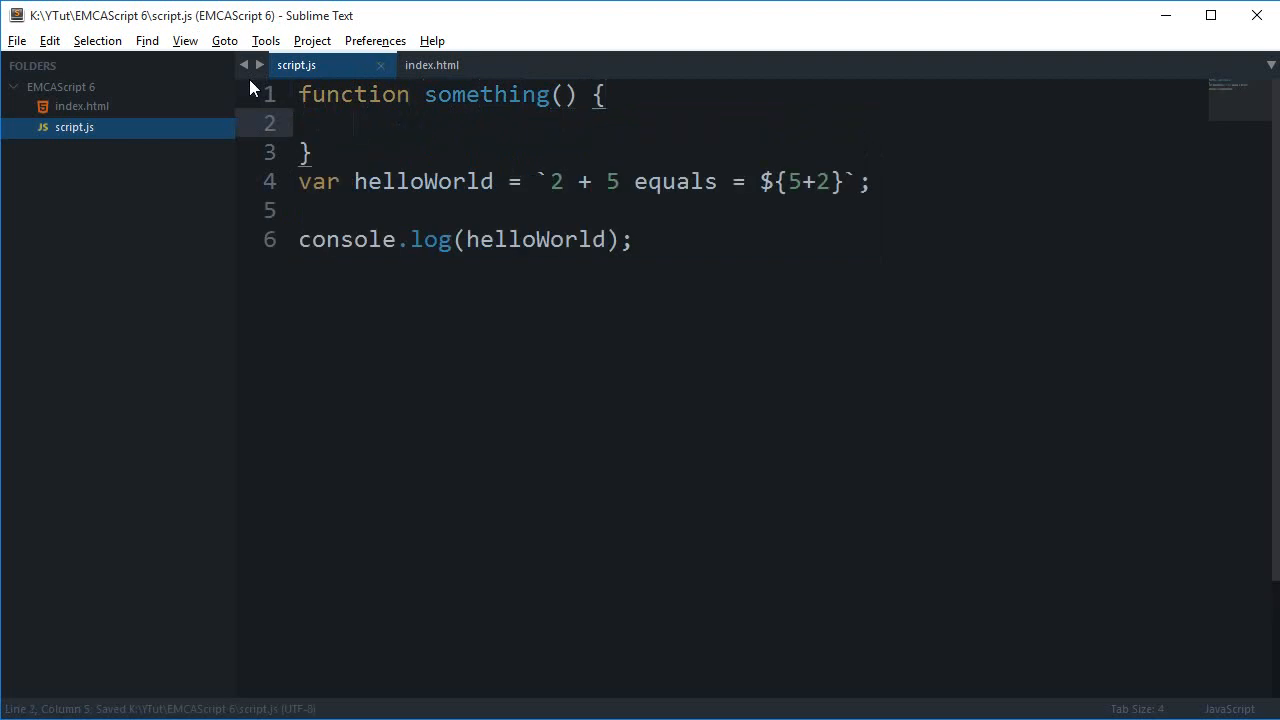
{"action": "type", "text": "return 'tji'"}
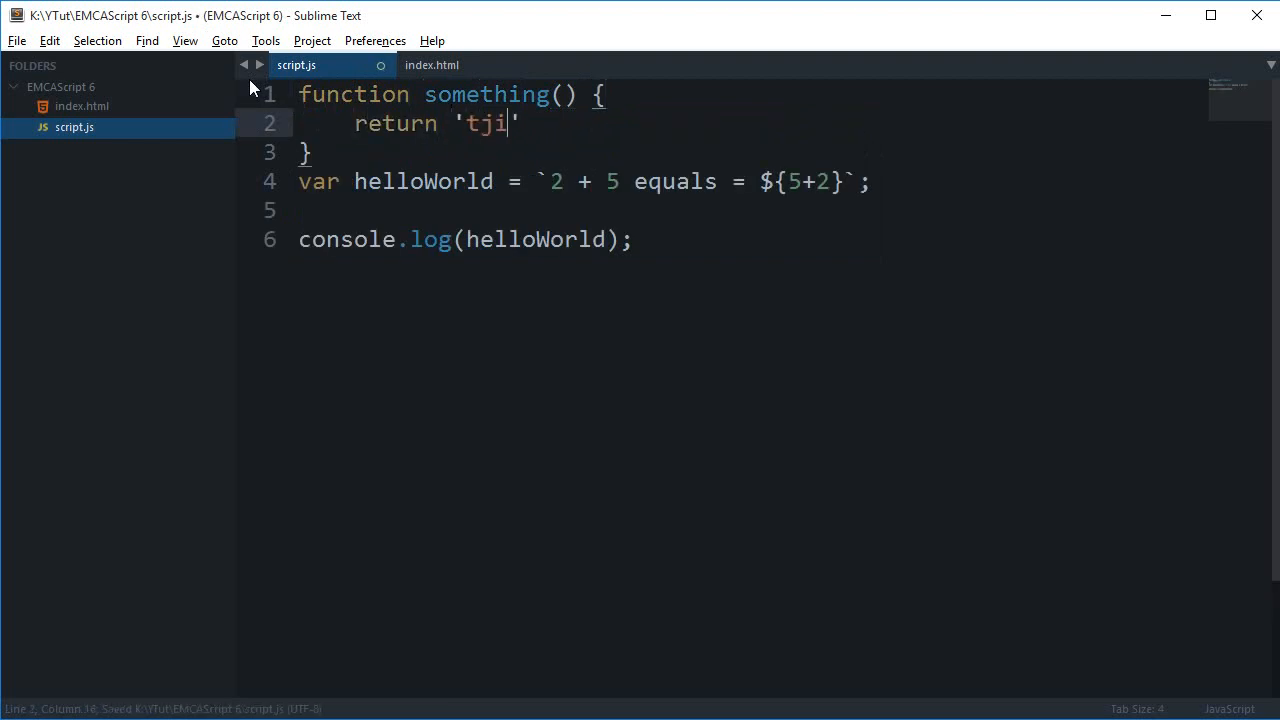
{"action": "type", "text": "hisI"}
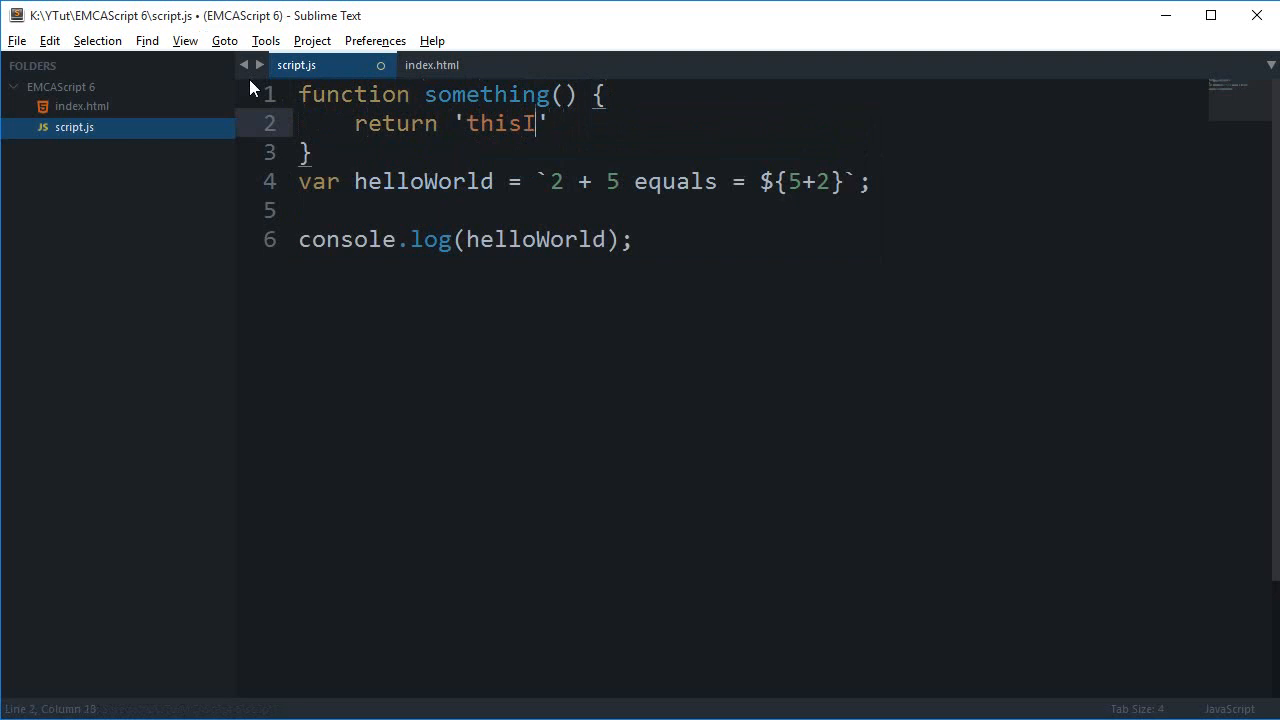
{"action": "type", "text": "sTheThing"}
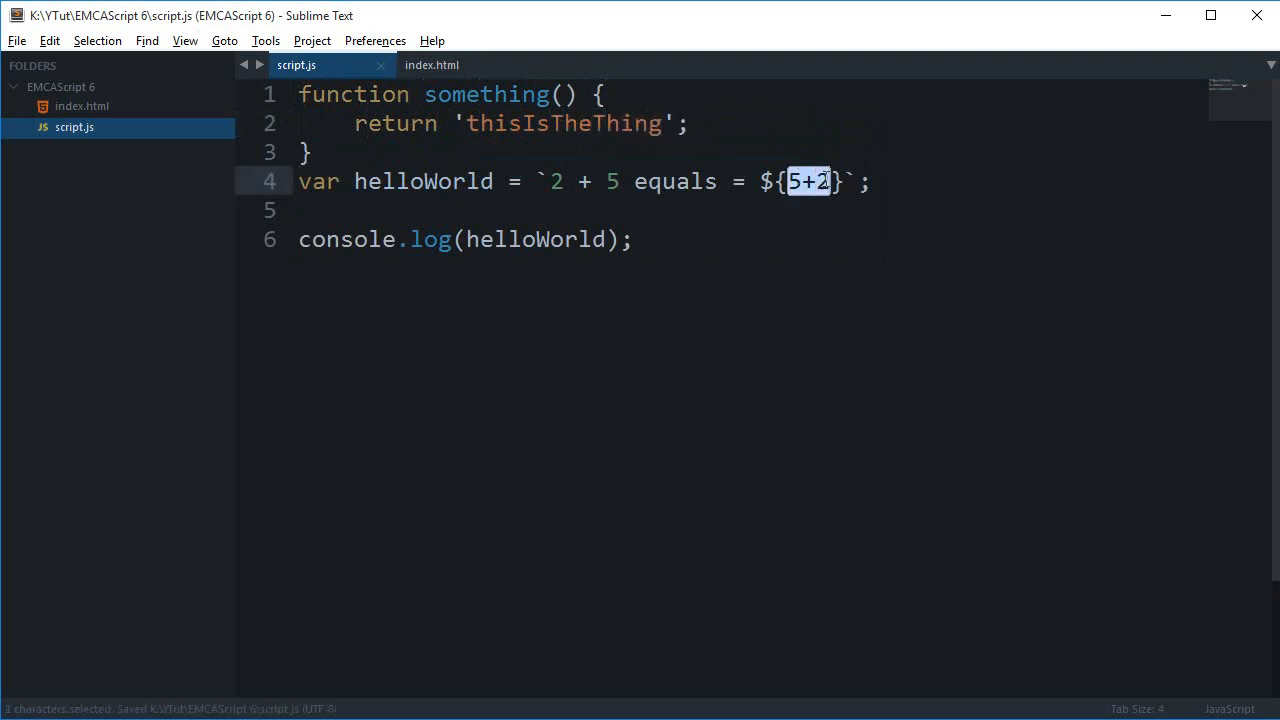
{"action": "type", "text": "something()"}
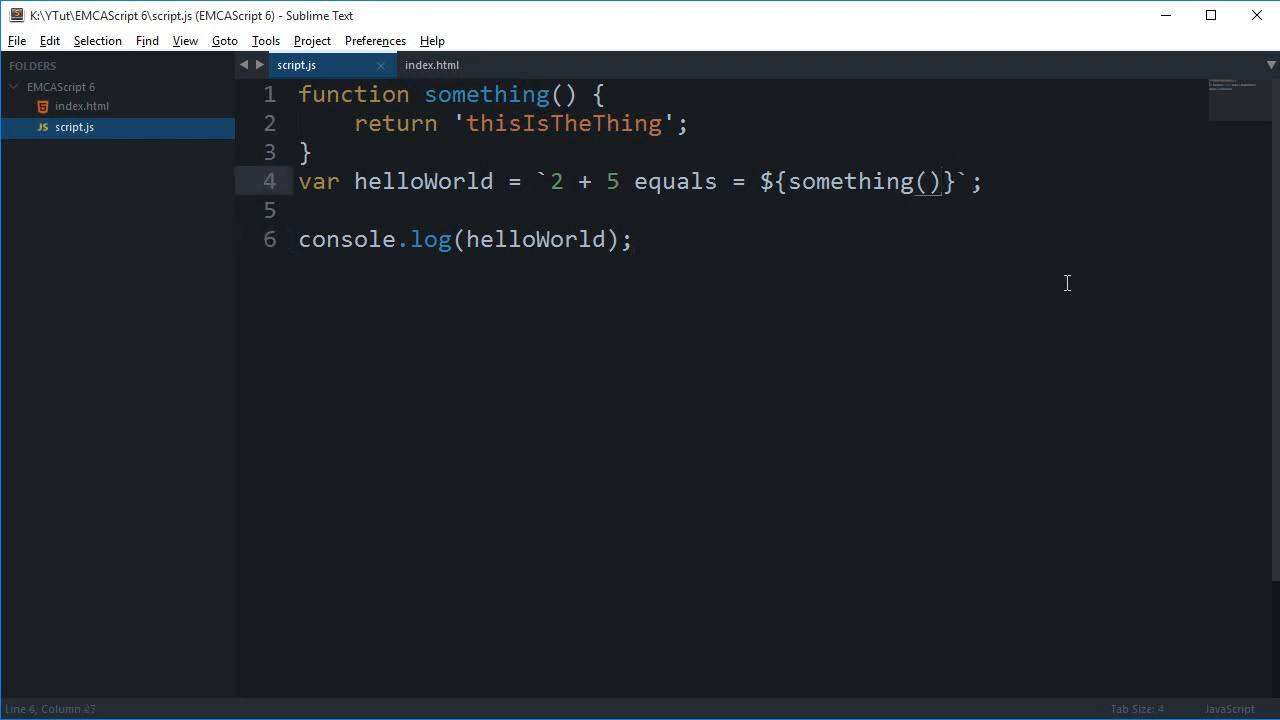
{"action": "left_click", "coordinate": [942, 181]}
{"action": "type", "text": "v"}
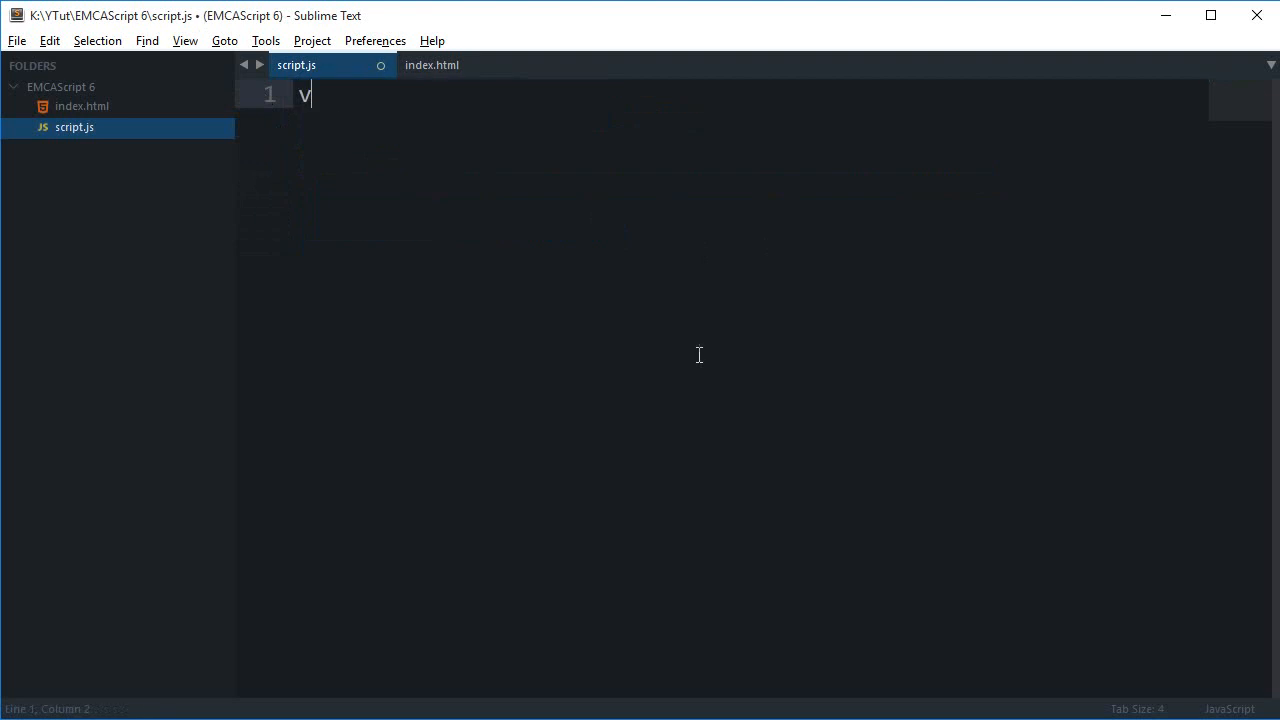
Declare myStr = ['this is my first line', 'this is my second line'].join(''), save, and select all.
{"action": "type", "text": "ar"}
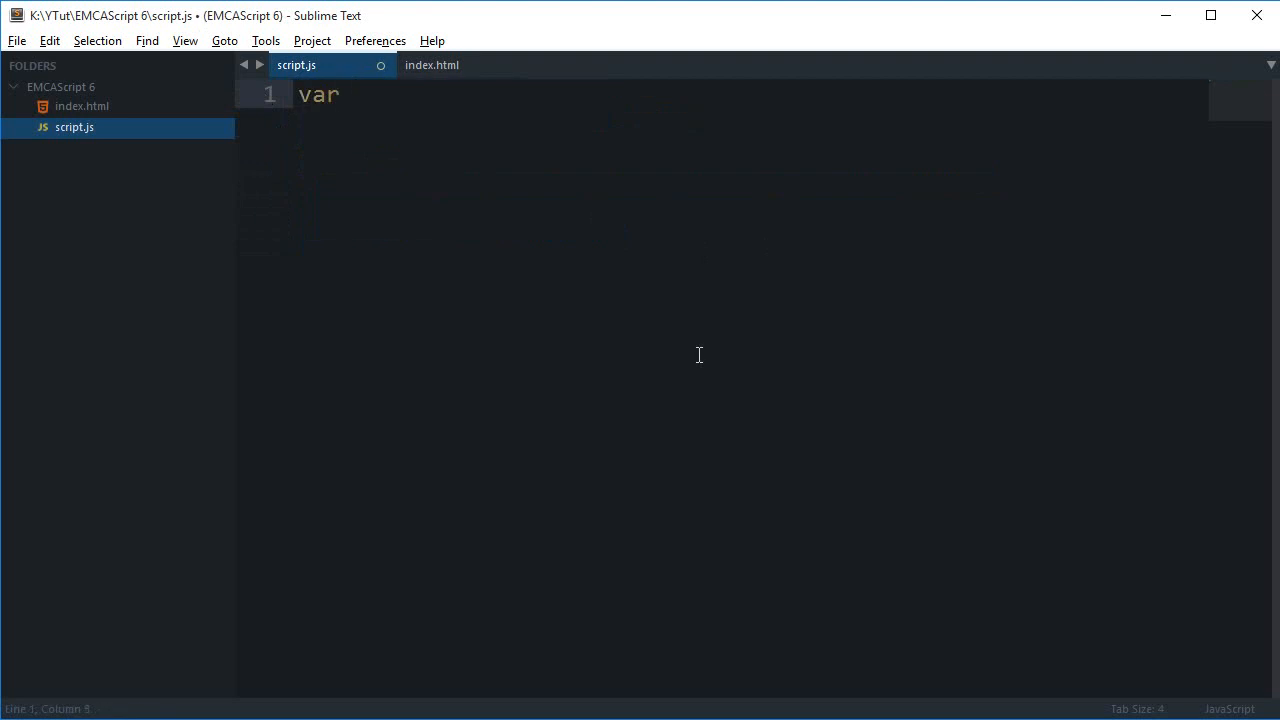
{"action": "type", "text": "he"}
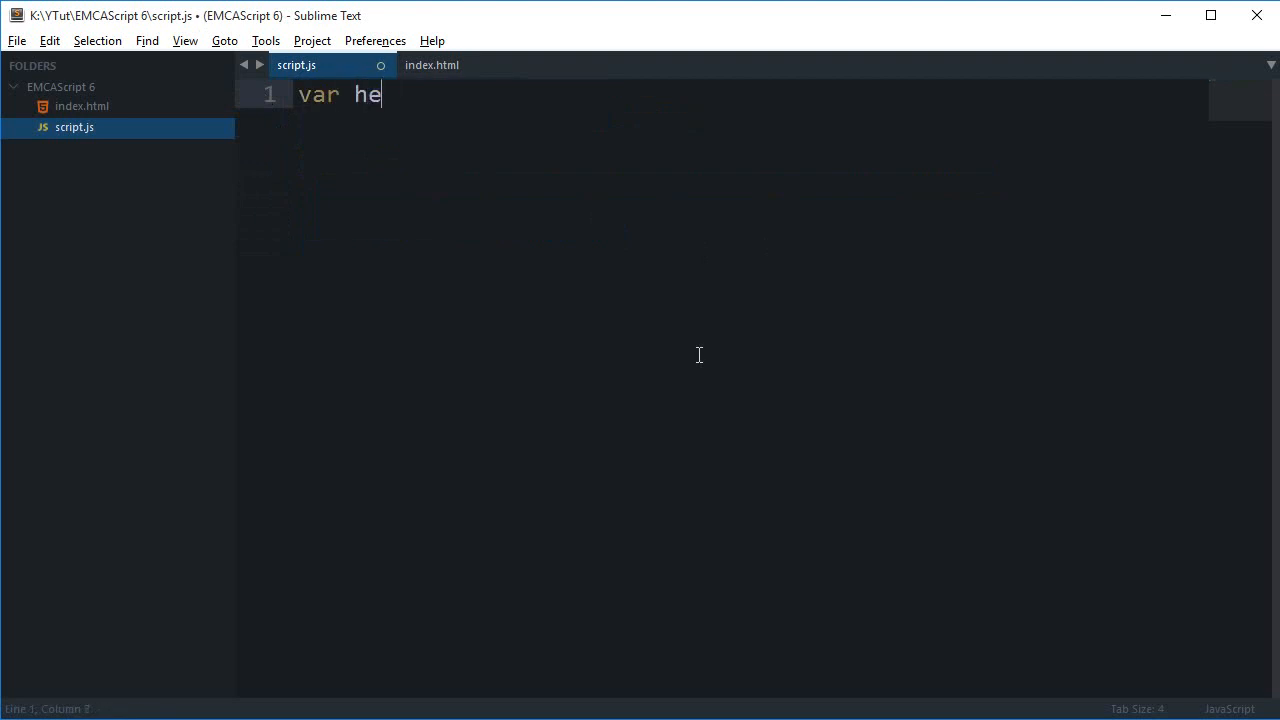
{"action": "type", "text": "llo"}
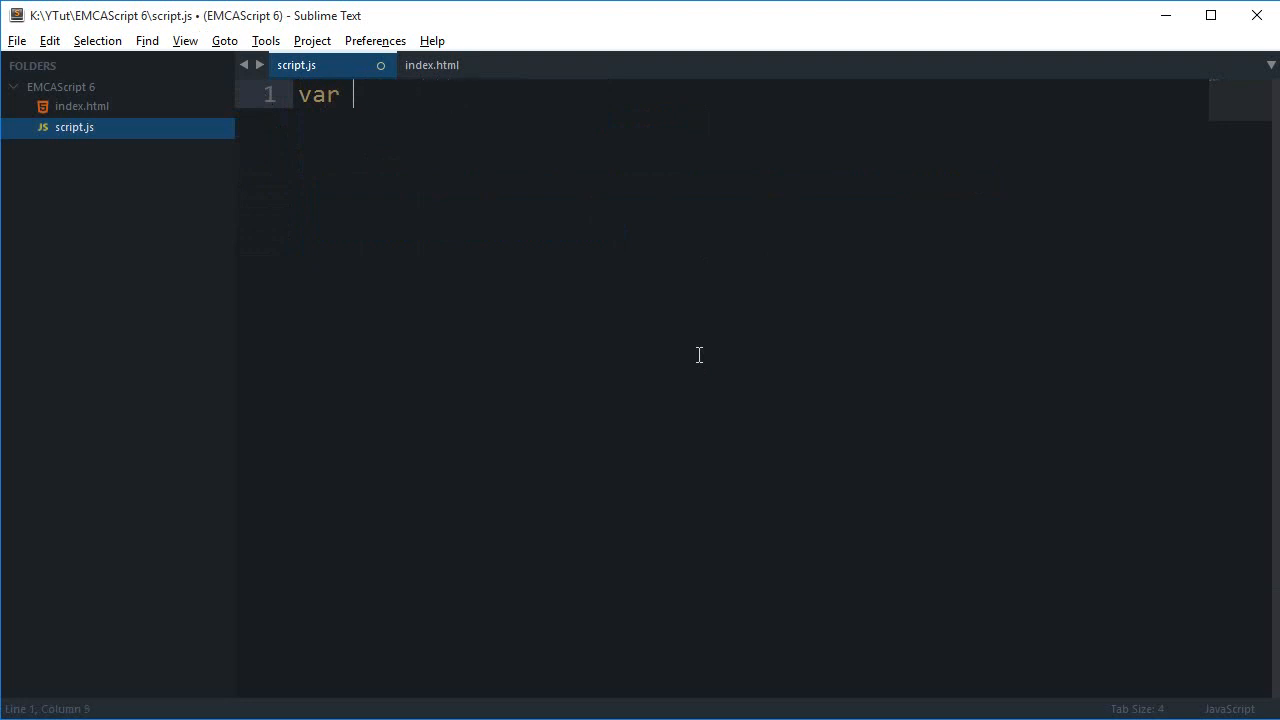
{"action": "type", "text": "myStr"}
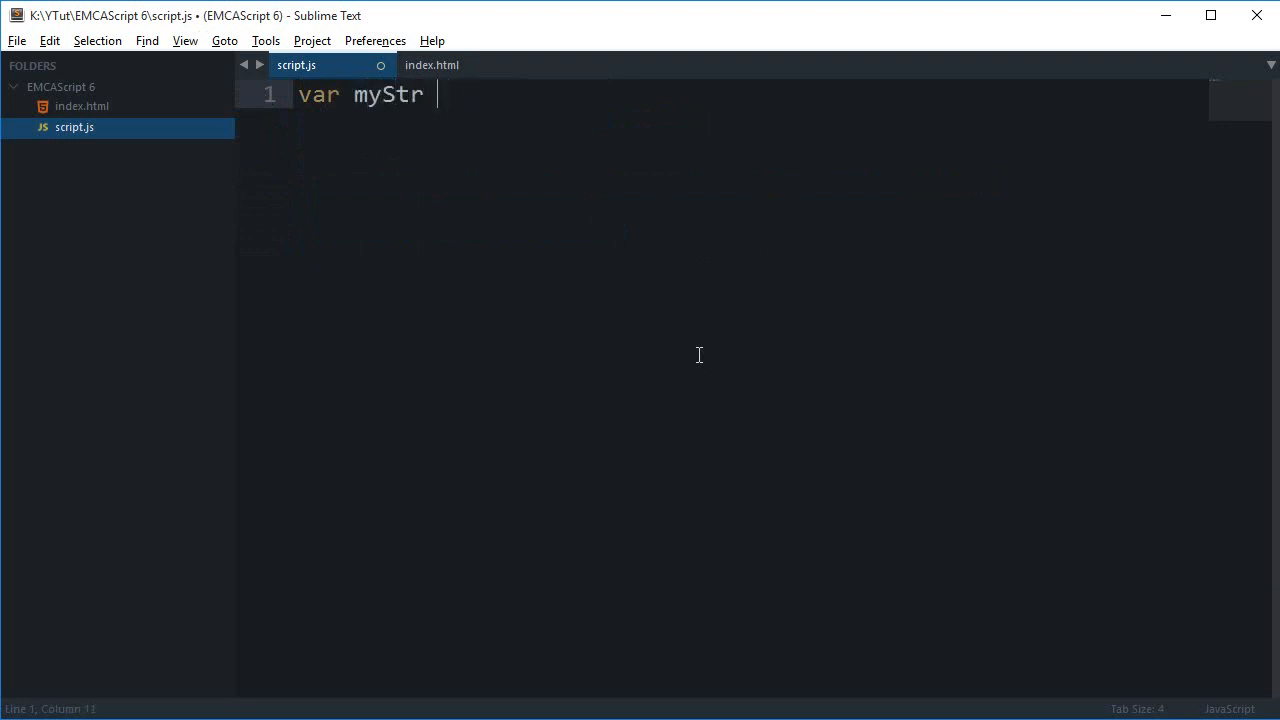
{"action": "type", "text": "= ['this is ']"}
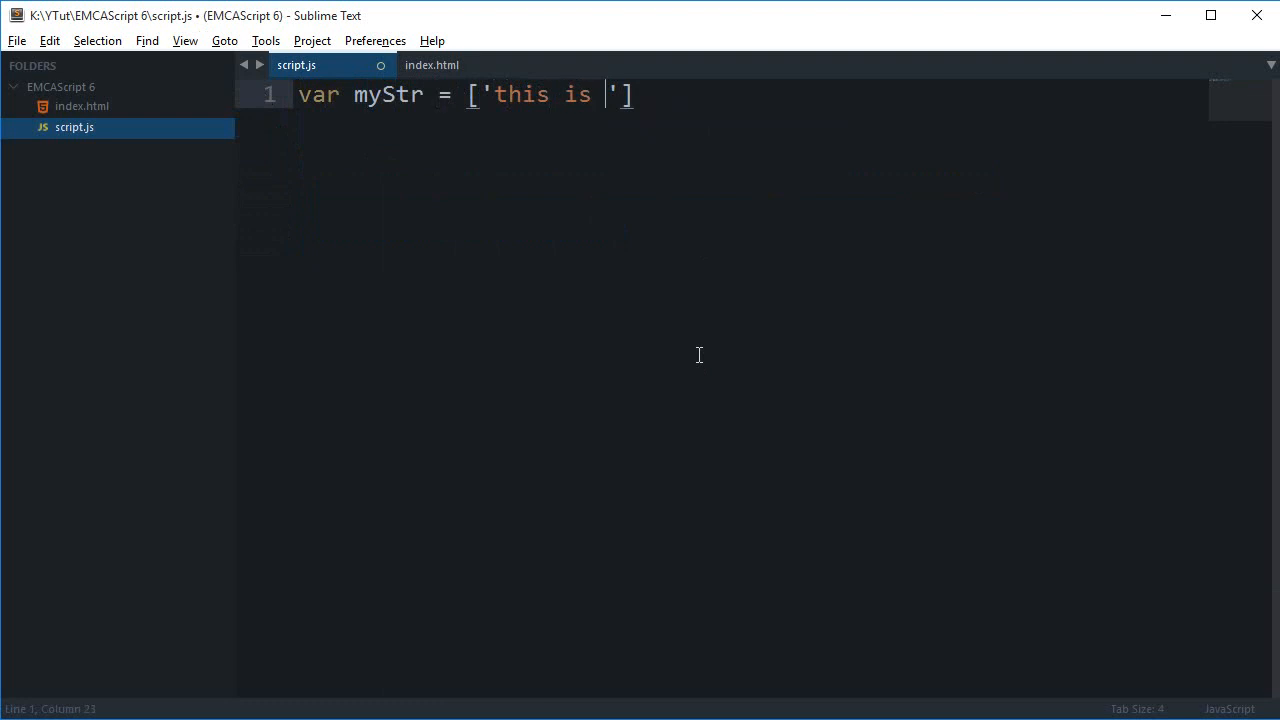
{"action": "type", "text": "my first line"}
{"action": "type", "text": "'this is ']"}
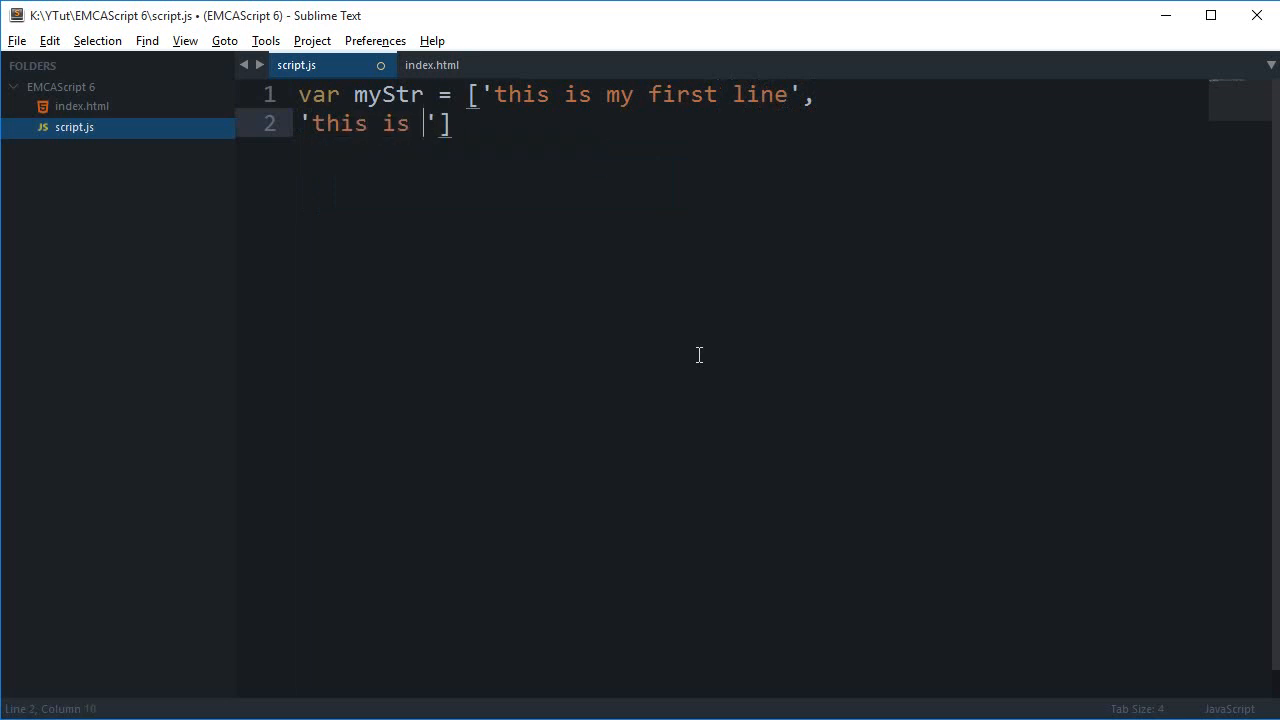
{"action": "type", "text": "my second line"}
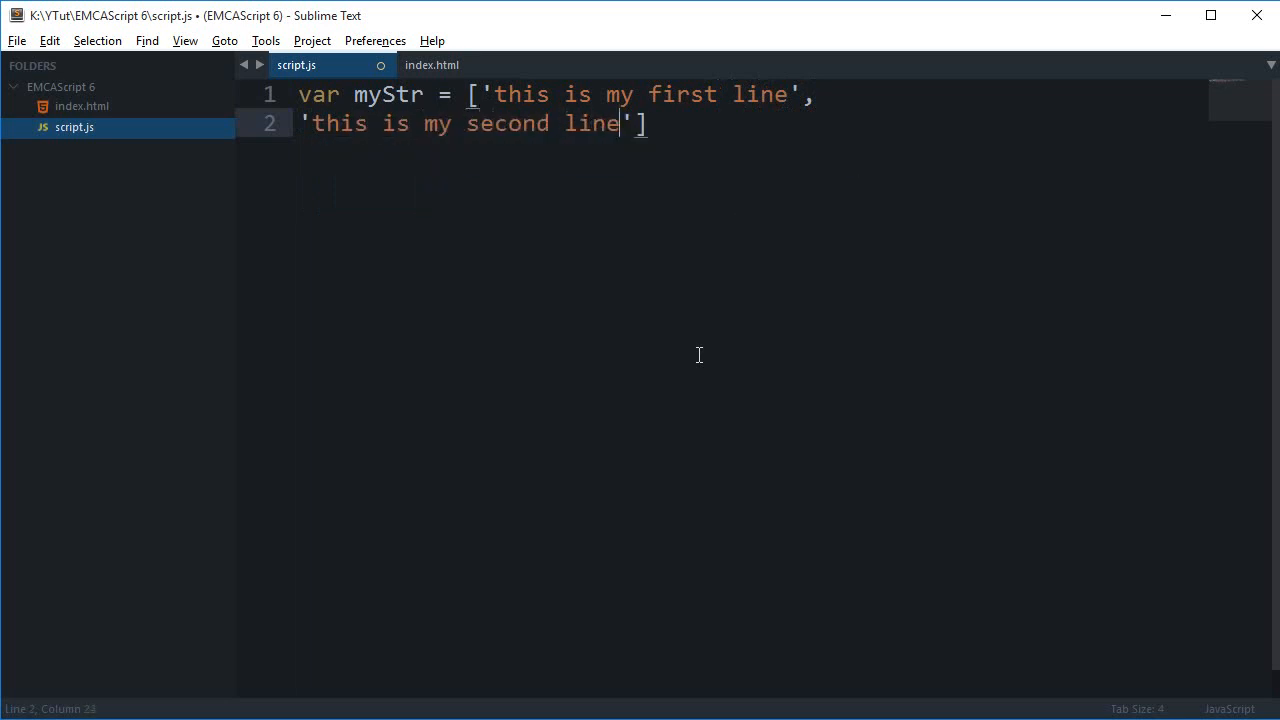
{"action": "type", "text": "."}
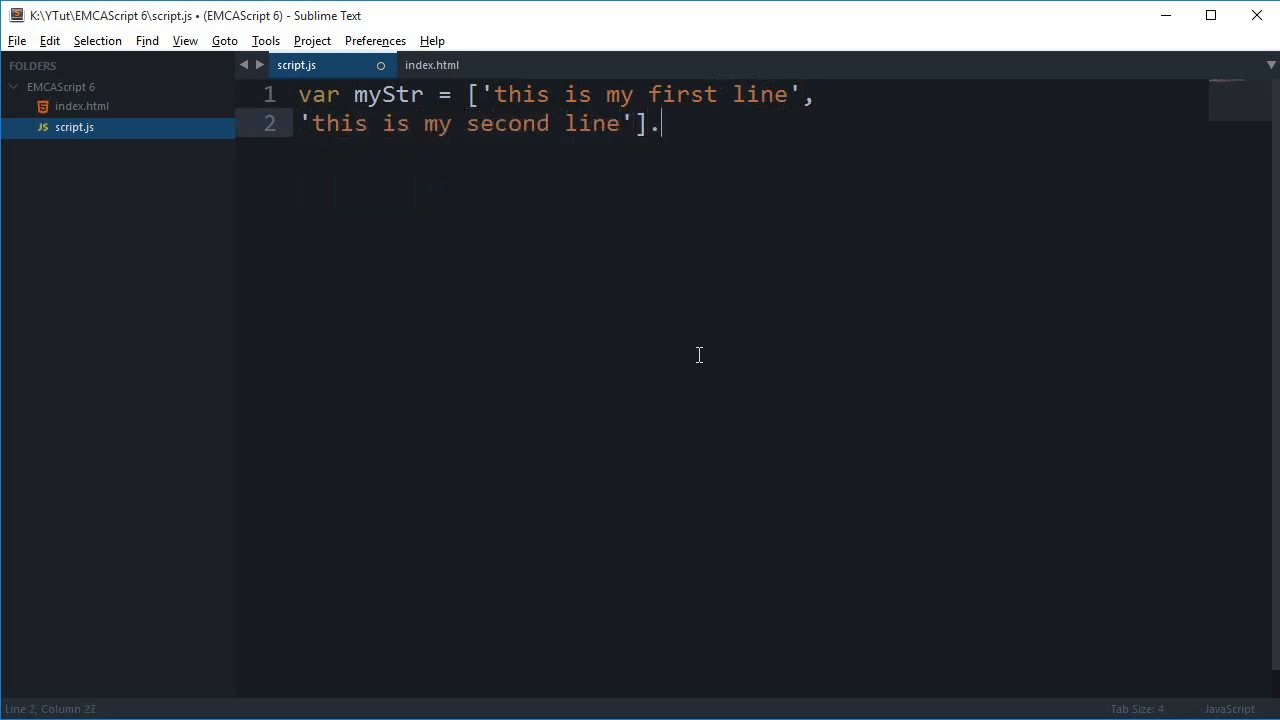
{"action": "type", "text": "join('');"}
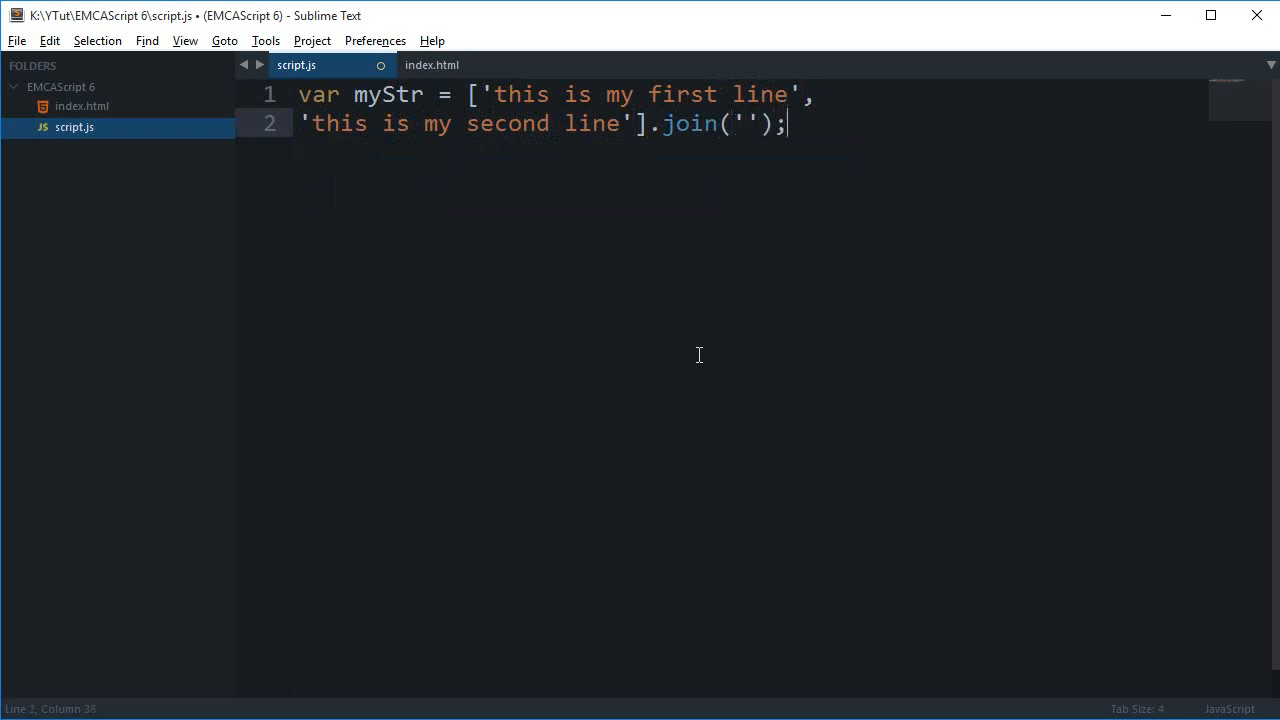
{"action": "key", "text": "ctrl+s"}
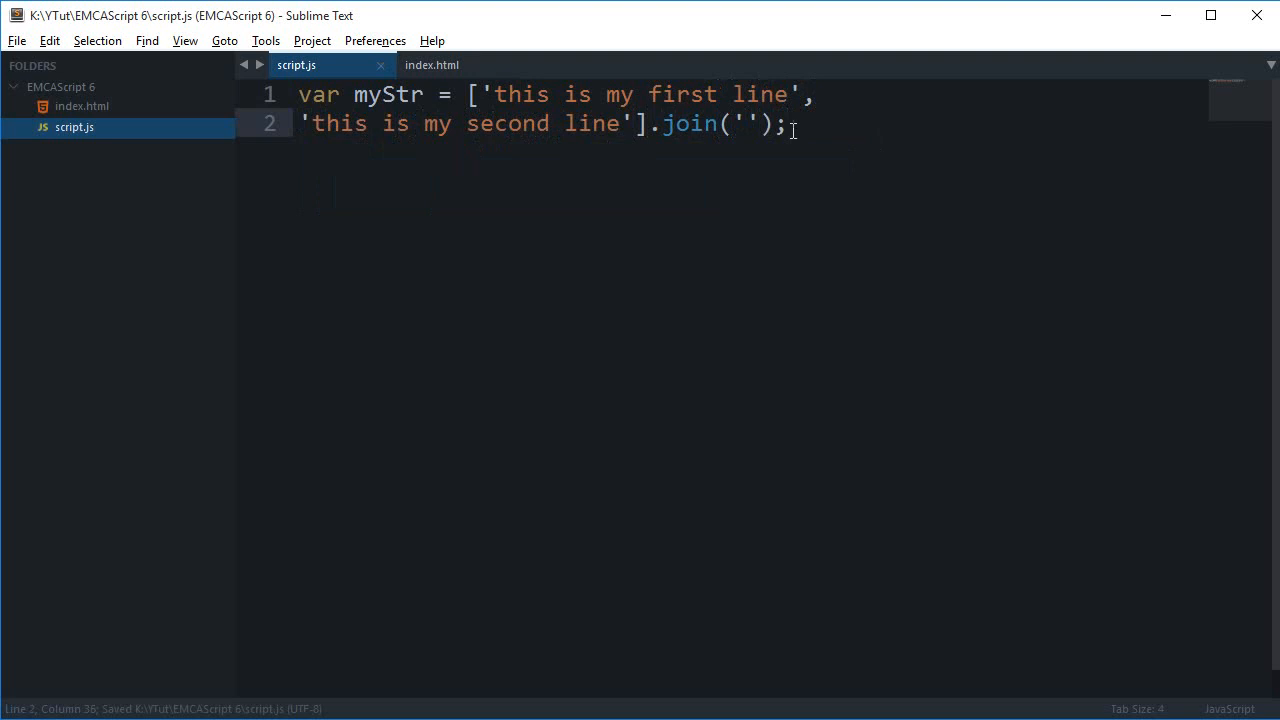
{"action": "key", "text": "ctrl+a"}
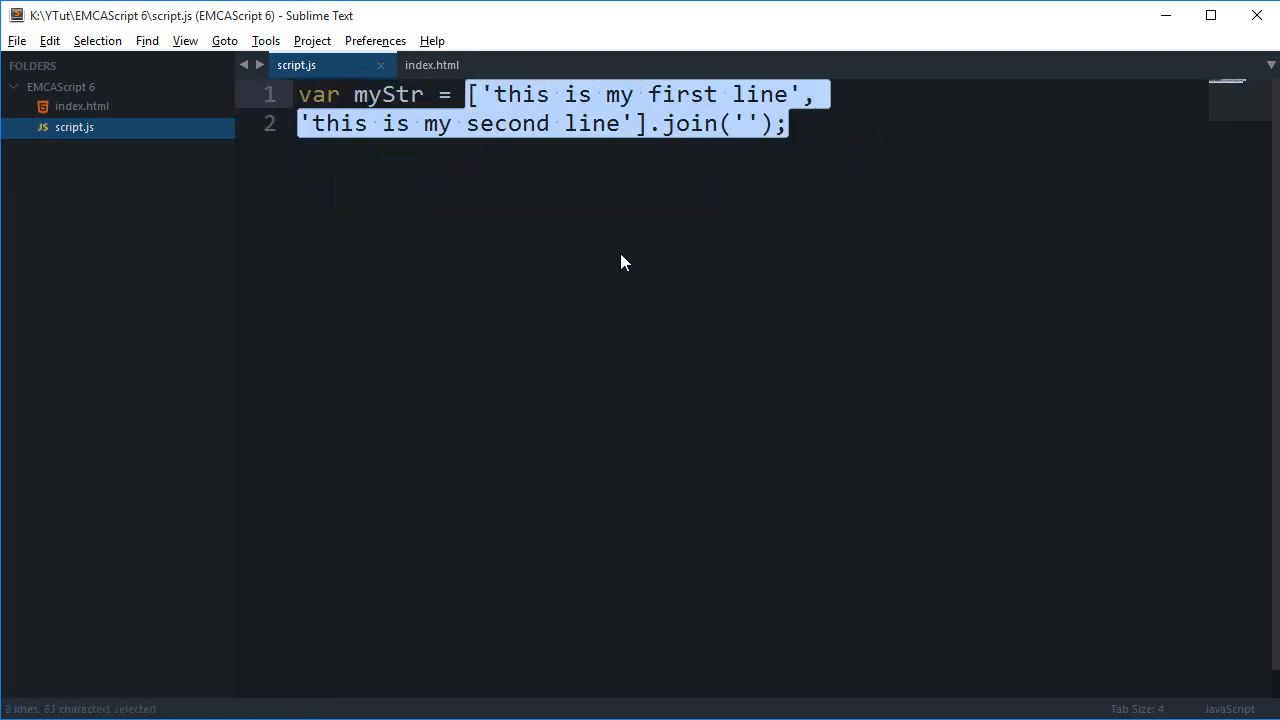
Replace myStr with a four-line backtick string and add console.log(myStr);.
{"action": "type", "text": "`"}
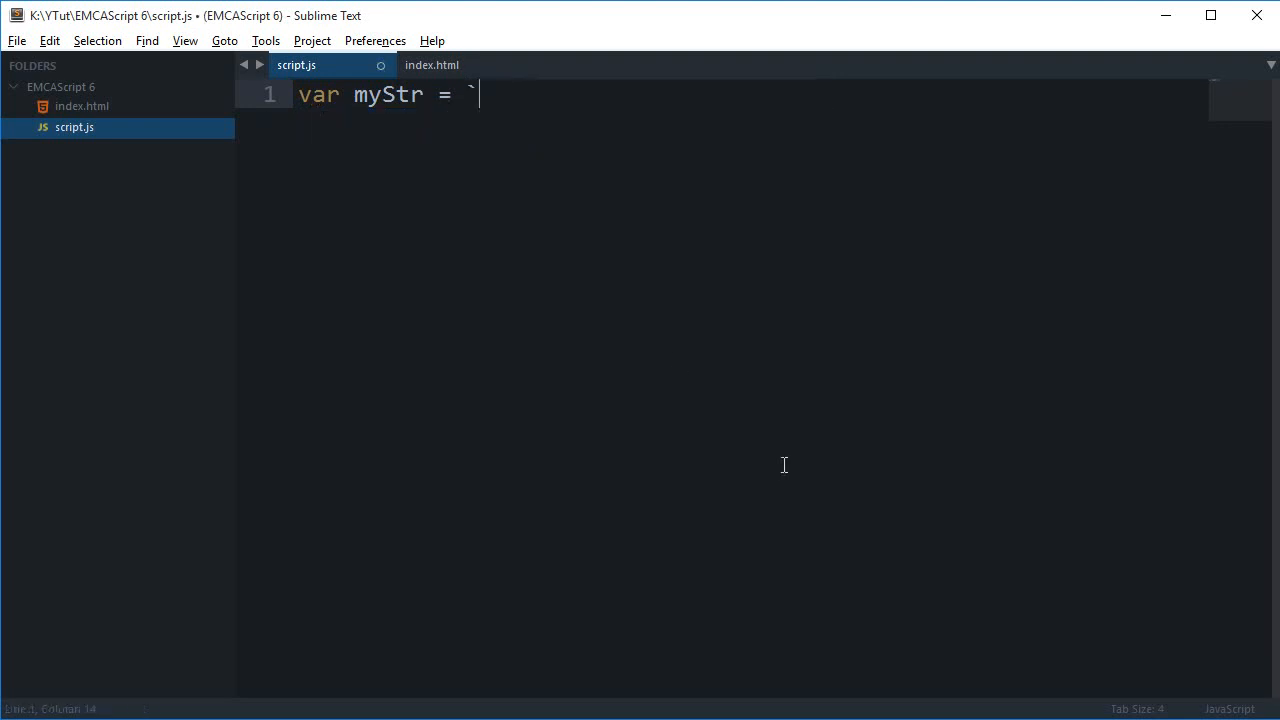
{"action": "type", "text": "m"}
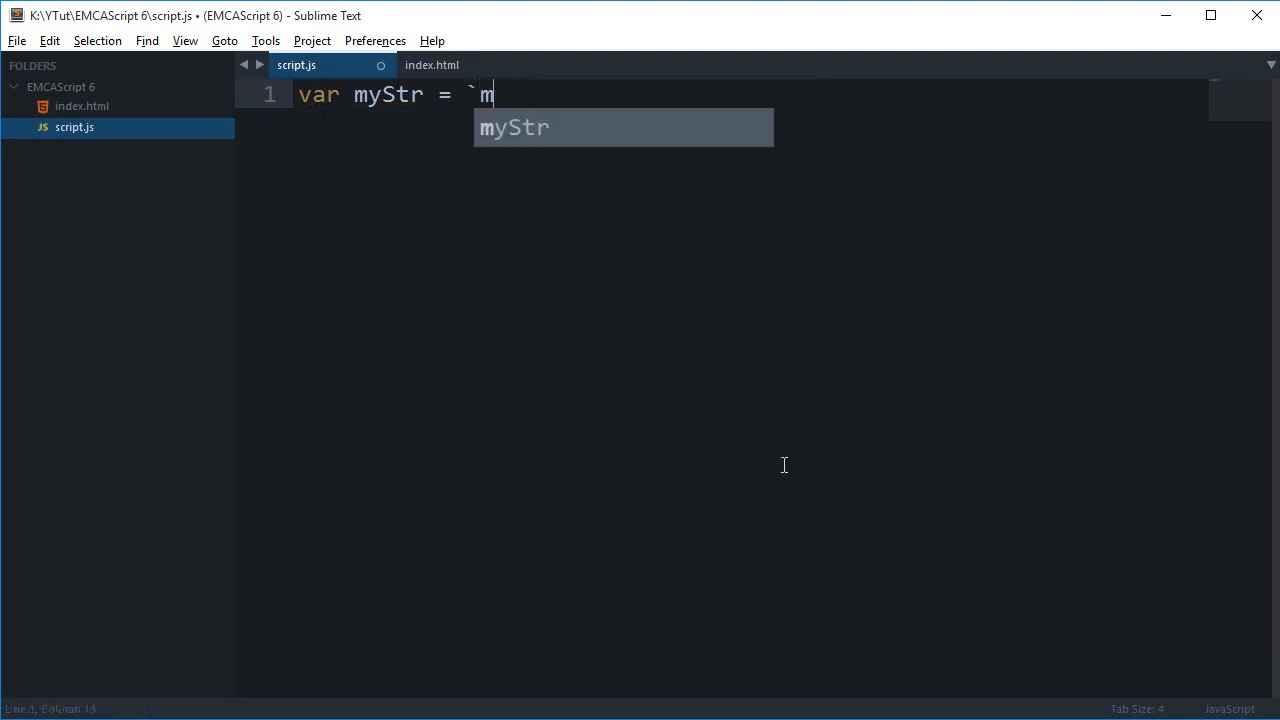
{"action": "type", "text": "y String"}
{"action": "type", "text": "is rea"}
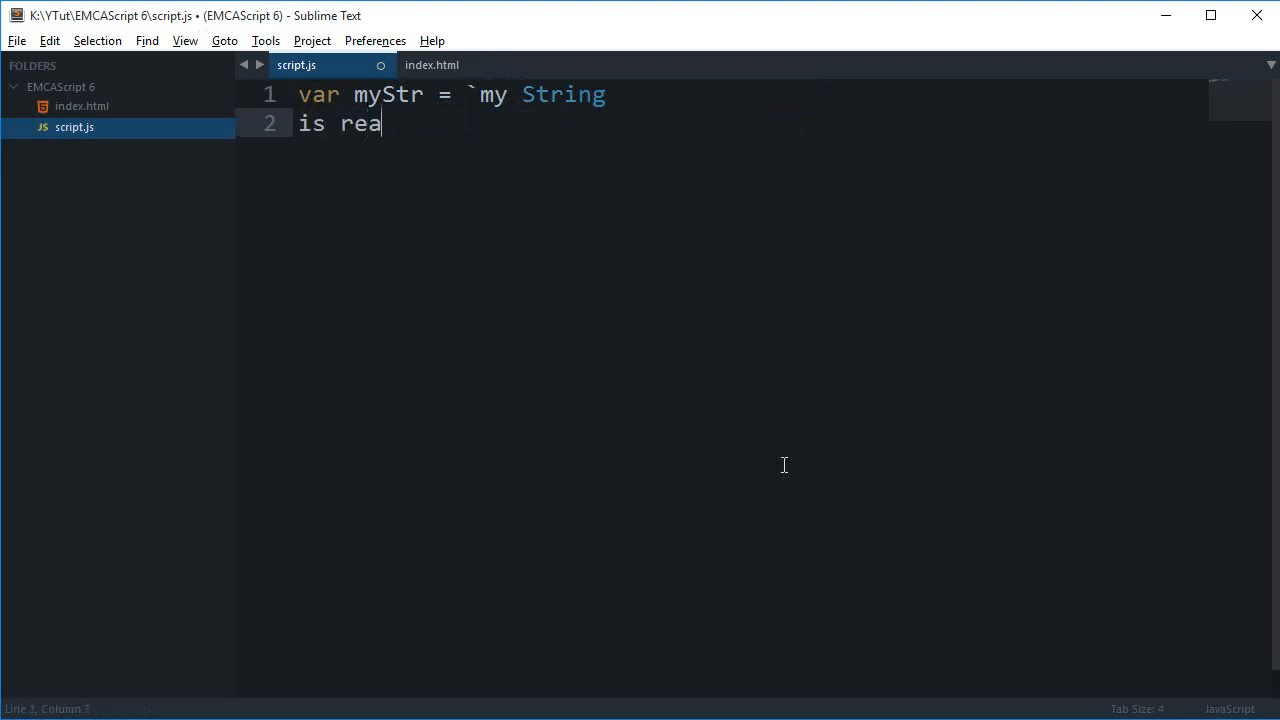
{"action": "type", "text": "lly good"}
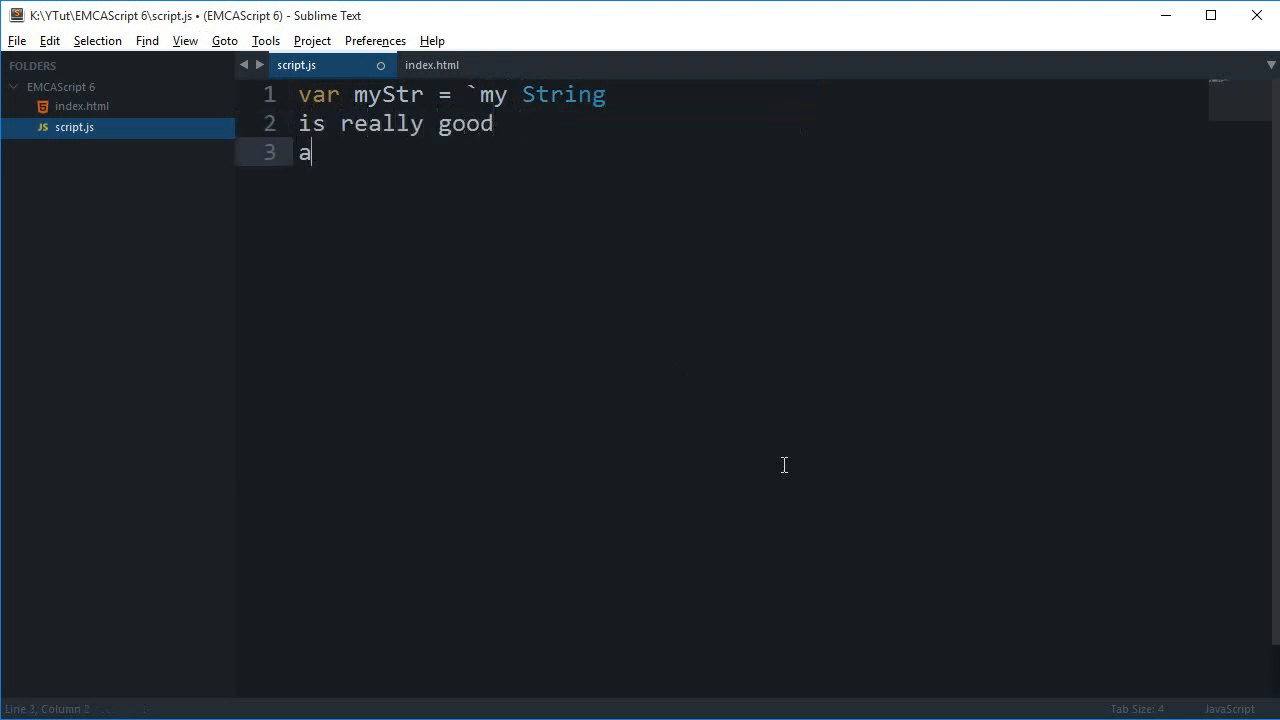
{"action": "type", "text": "nd can be really long"}
{"action": "type", "text": "without"}
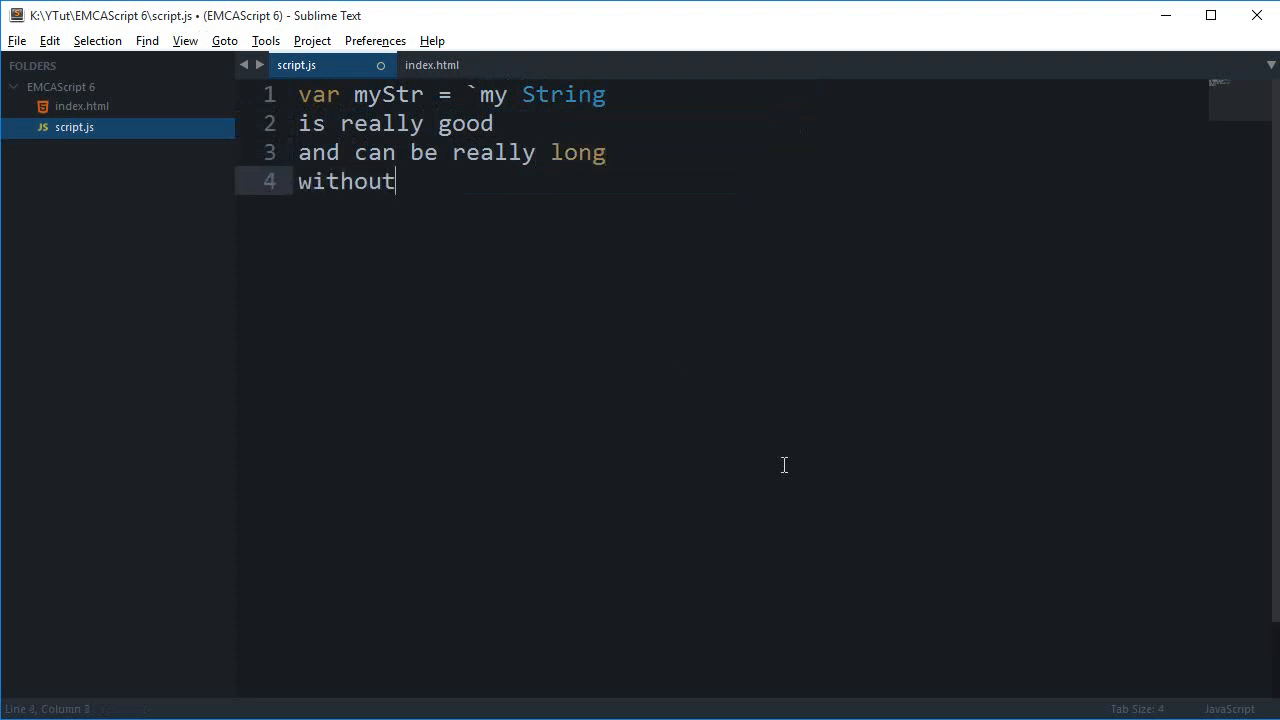
{"action": "type", "text": "having any sort of breaks."}
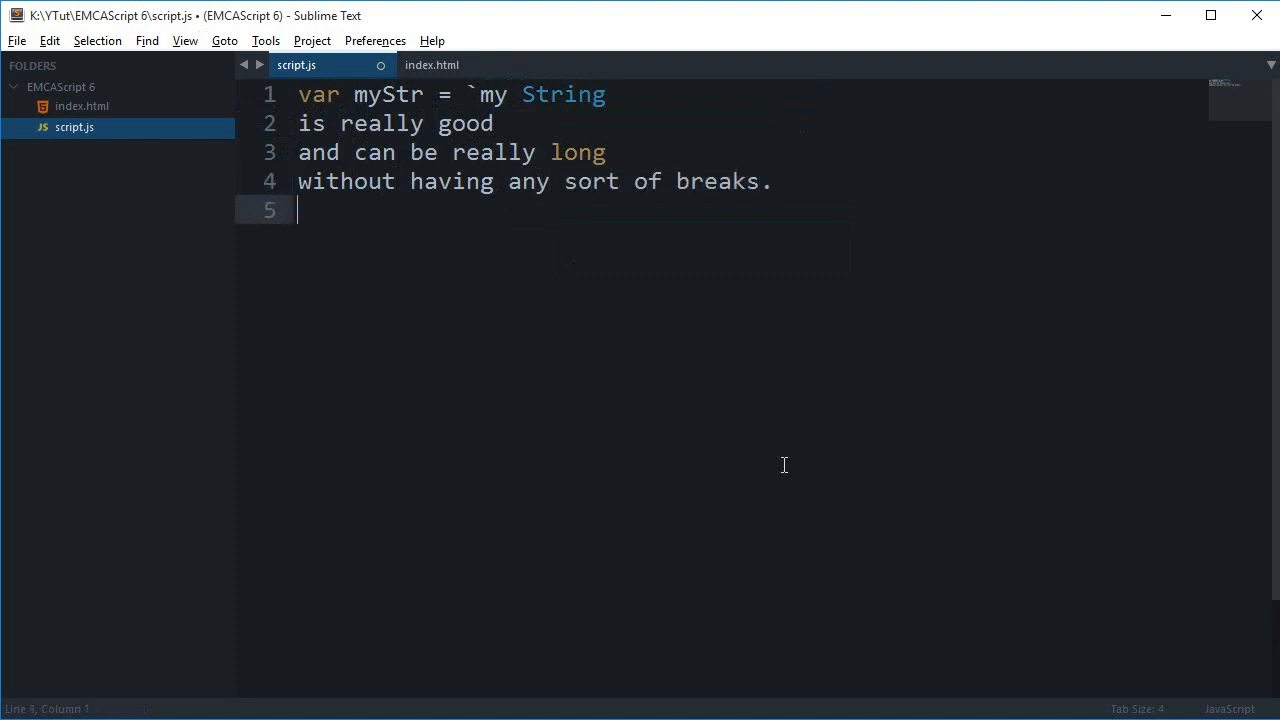
{"action": "type", "text": "`;"}
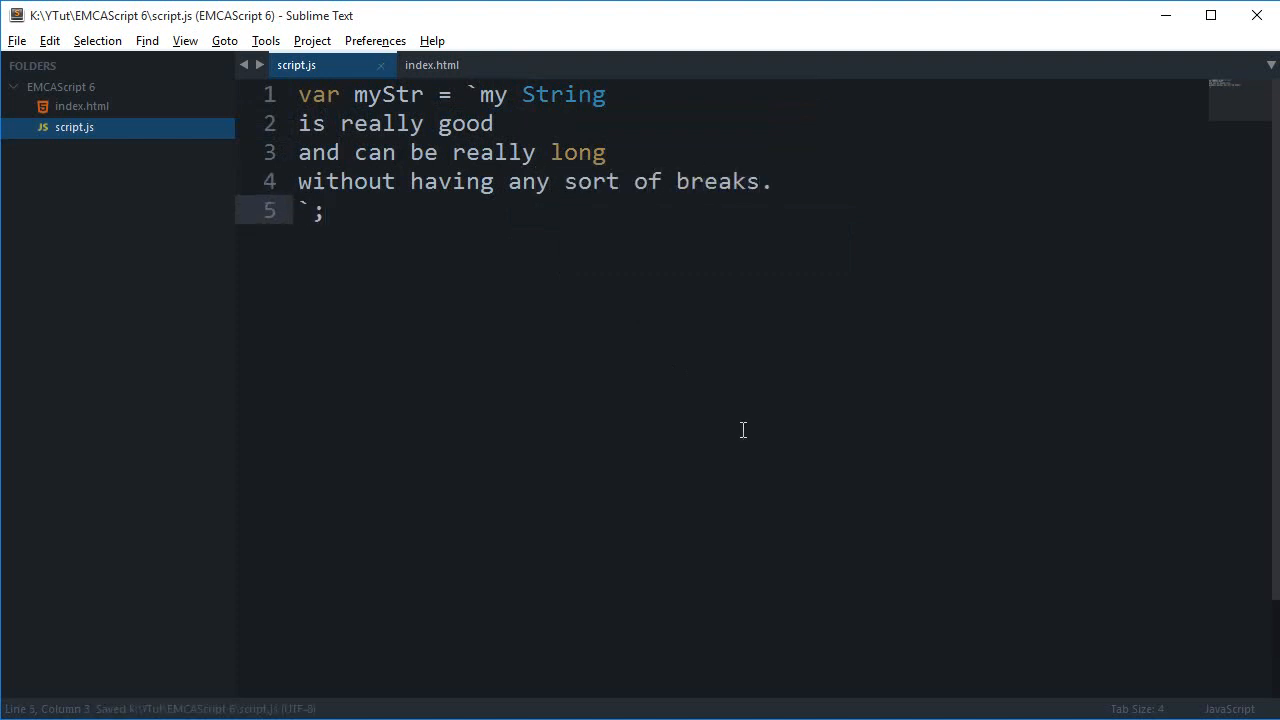
{"action": "type", "text": "console.lo"}
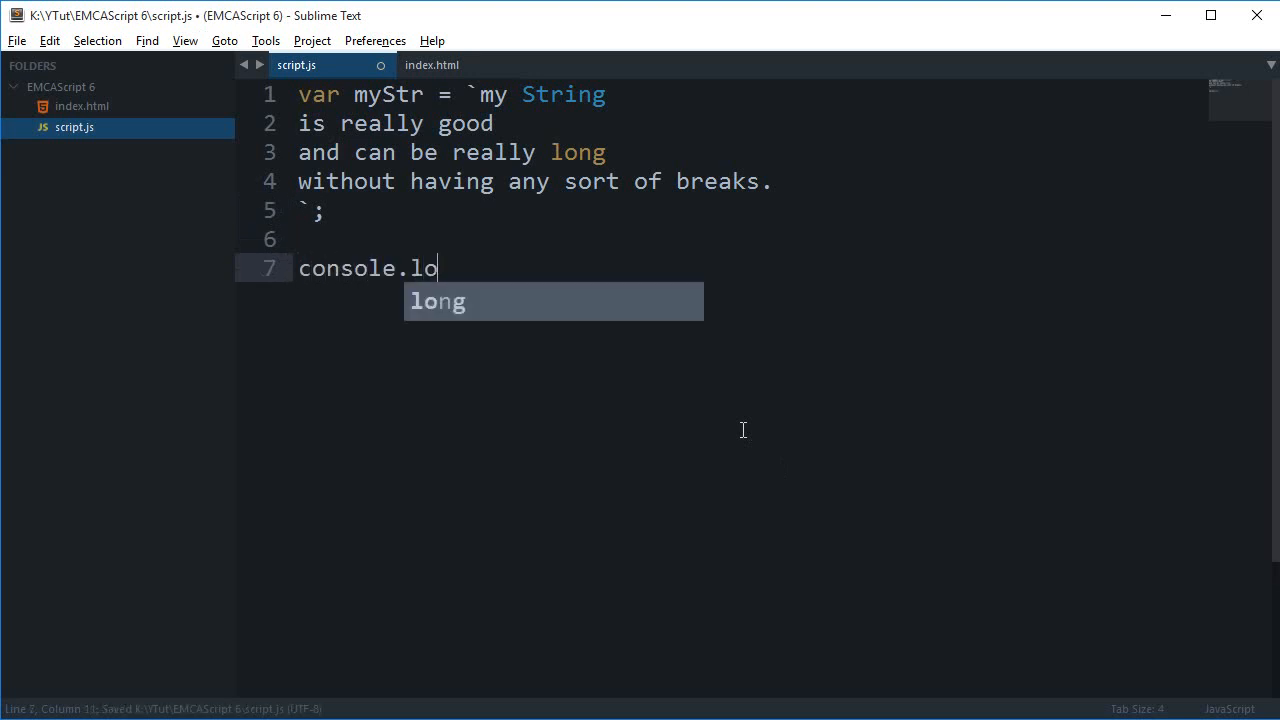
{"action": "type", "text": "g(myStr);"}
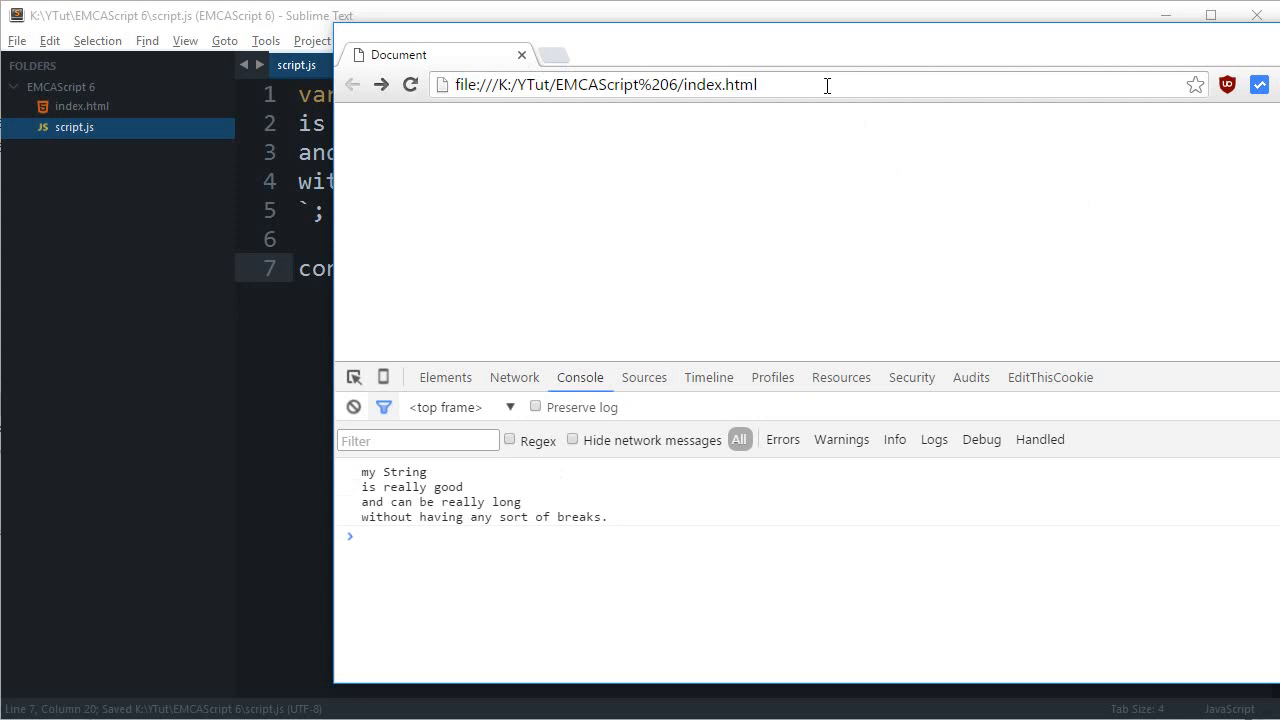
Highlight the four-line myStr template string in script.js, then clear the selection.
{"action": "left_click_drag", "start_coordinate": [363, 471], "coordinate": [607, 517]}
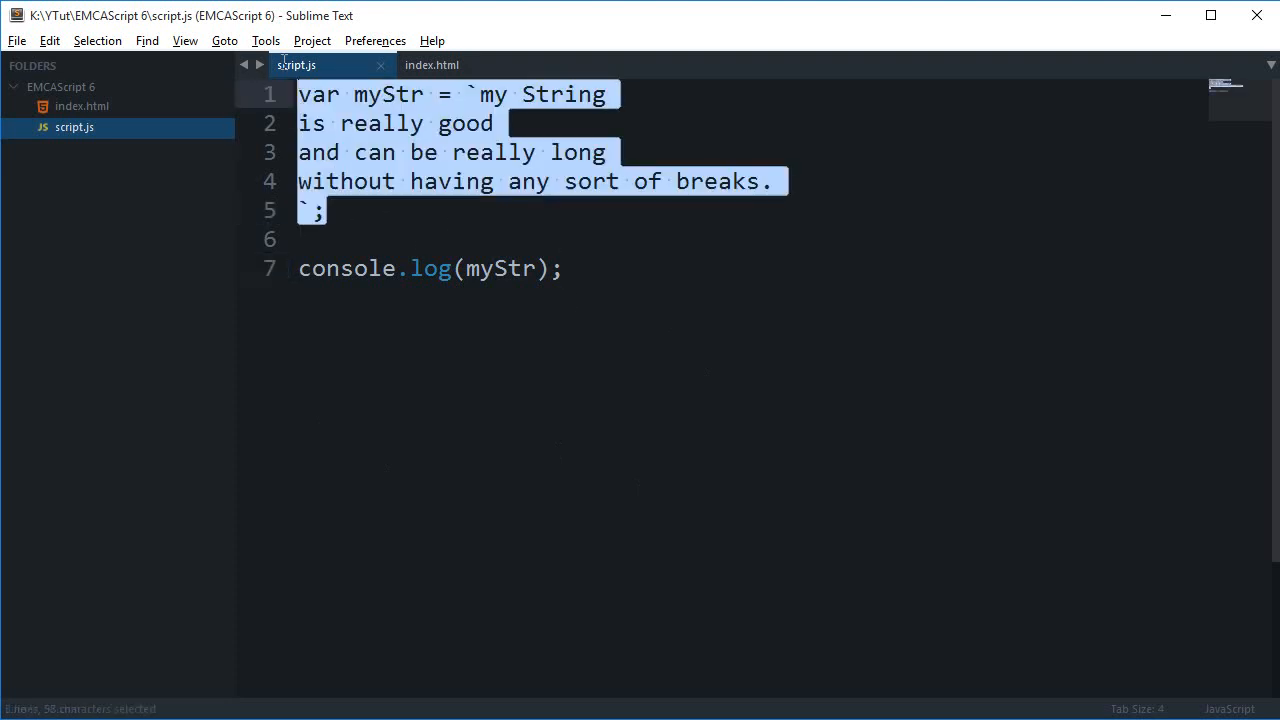
{"action": "left_click", "coordinate": [324, 210]}
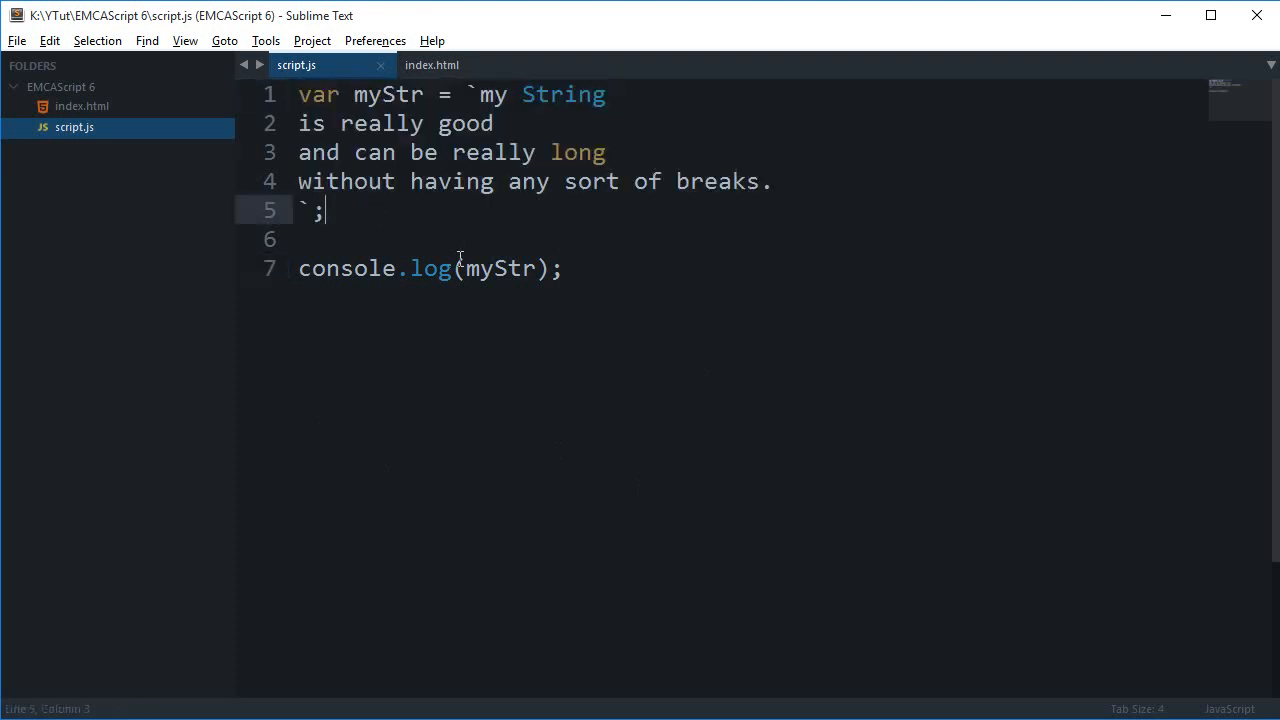